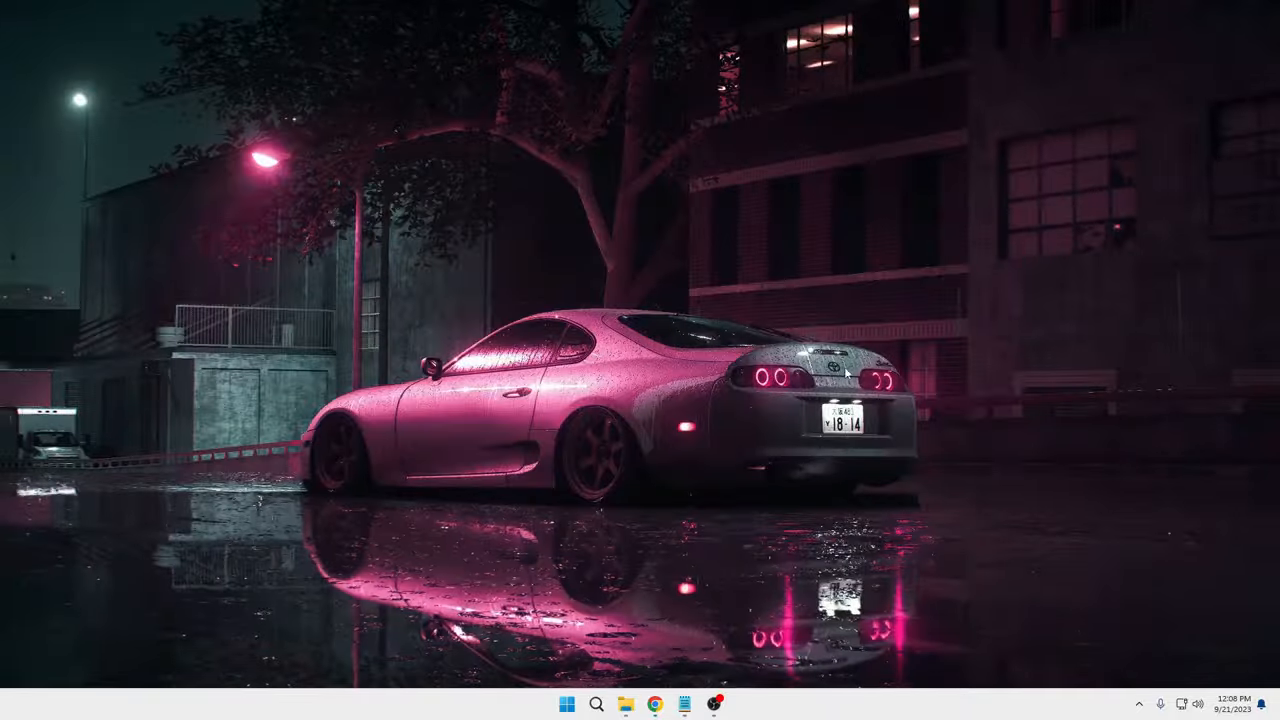
- Launch Rufus and position its window so the 8 GB NEW VOLUME (D:) drive shows as device
{"action": "left_click", "coordinate": [596, 704]}
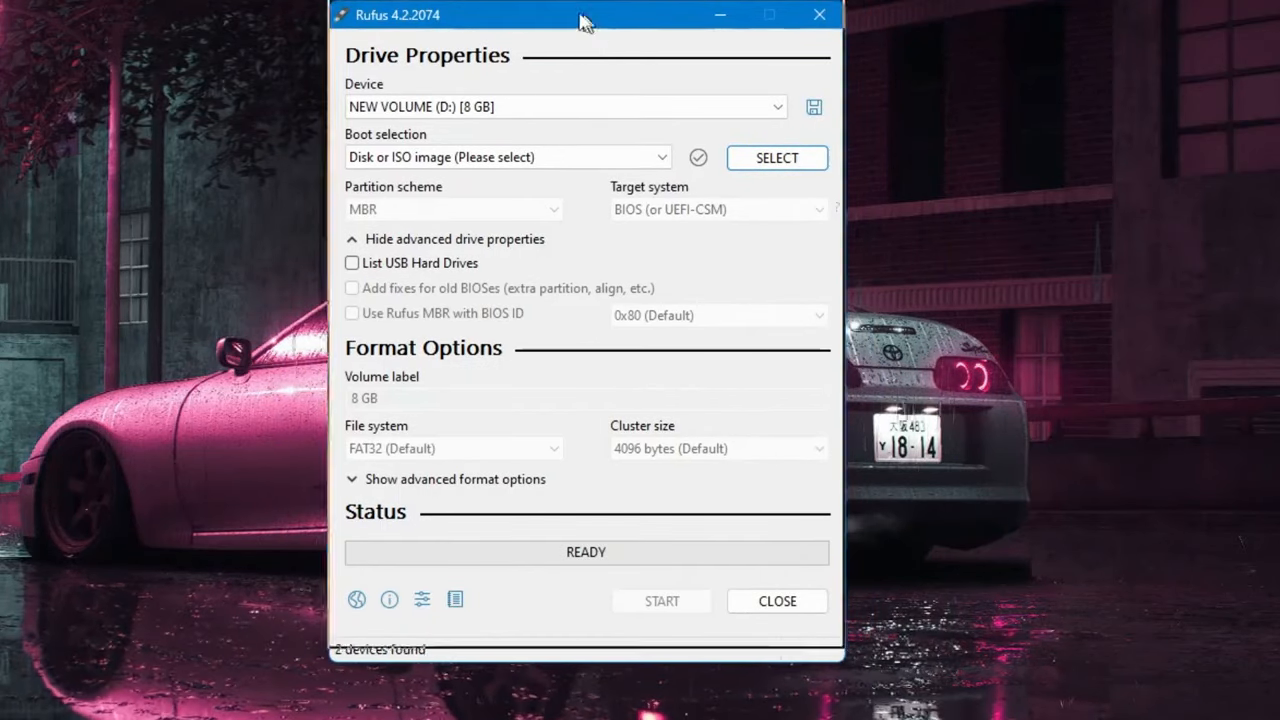
{"action": "left_click_drag", "start_coordinate": [588, 20], "coordinate": [556, 18]}
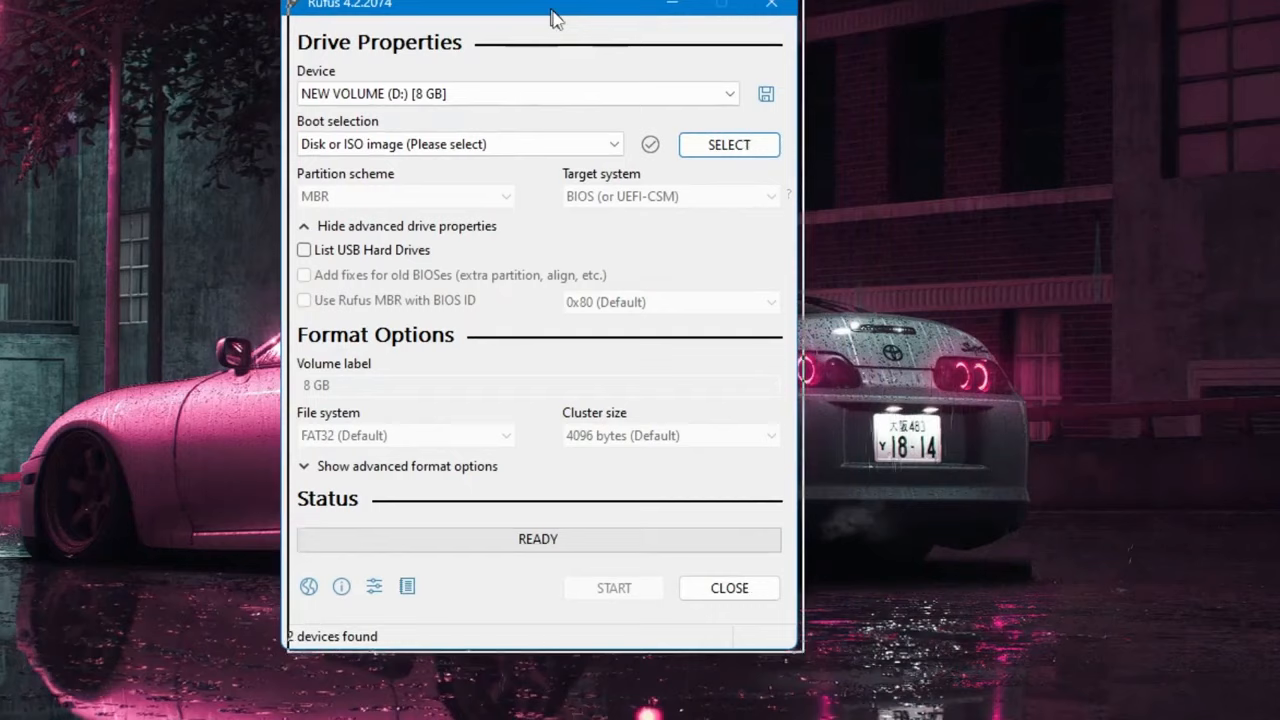
{"action": "left_click_drag", "start_coordinate": [550, 10], "coordinate": [590, 30]}
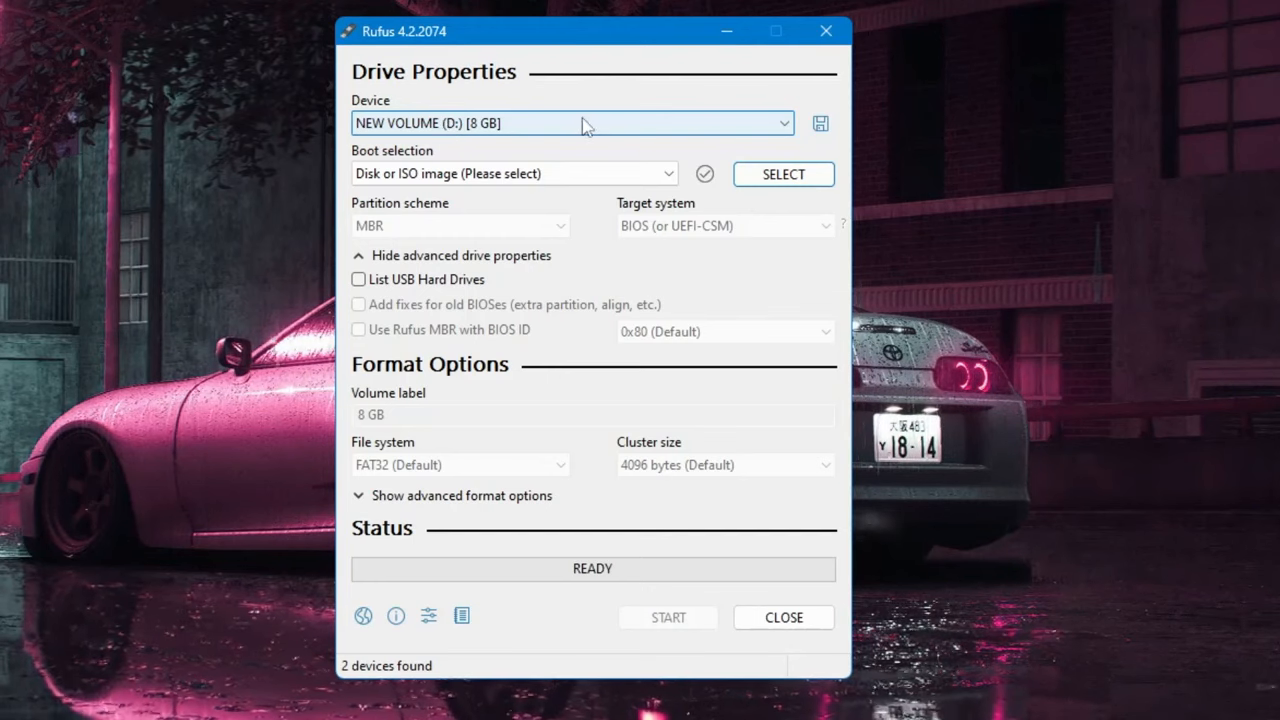
{"action": "left_click", "coordinate": [572, 122]}
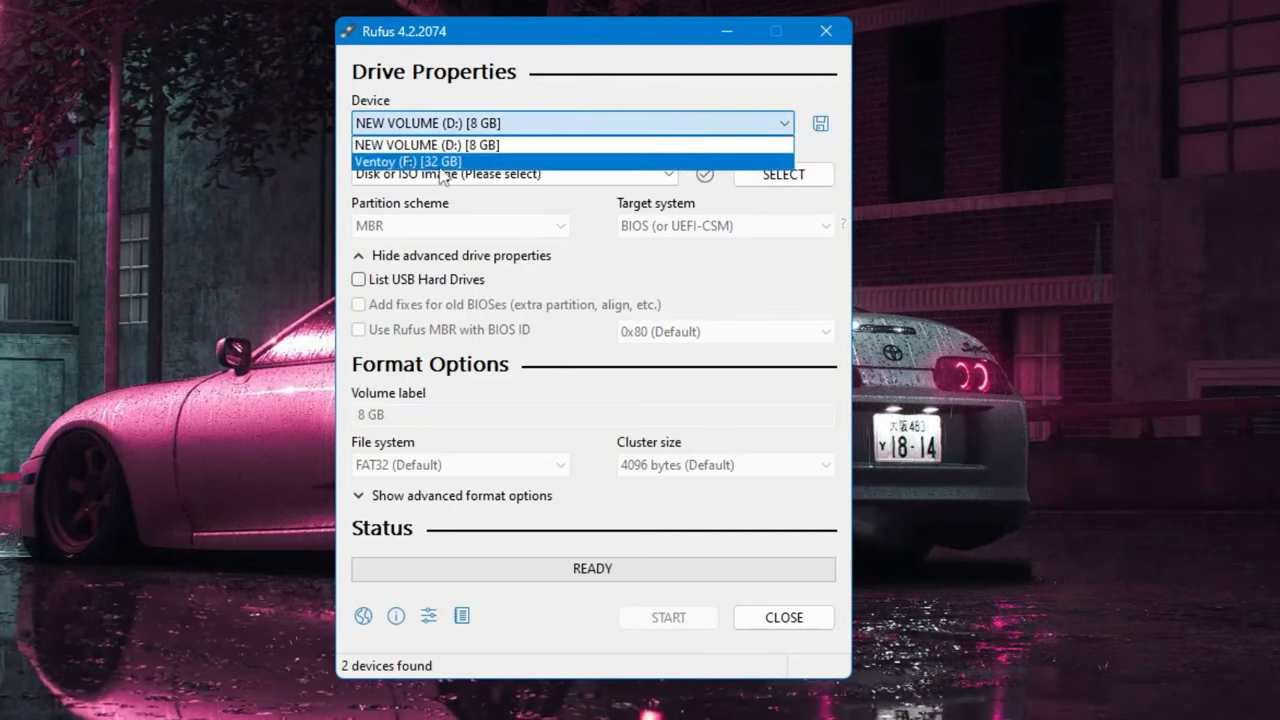
{"action": "mouse_move", "coordinate": [470, 144]}
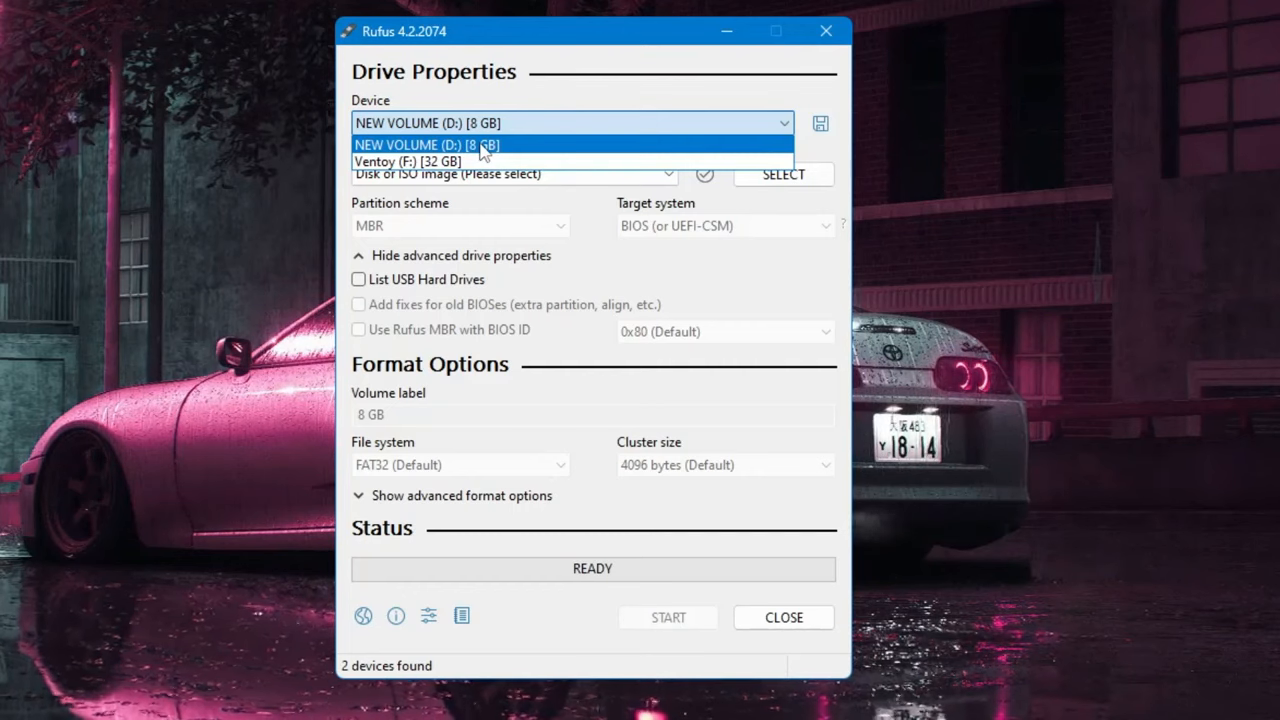
{"action": "left_click", "coordinate": [428, 144]}
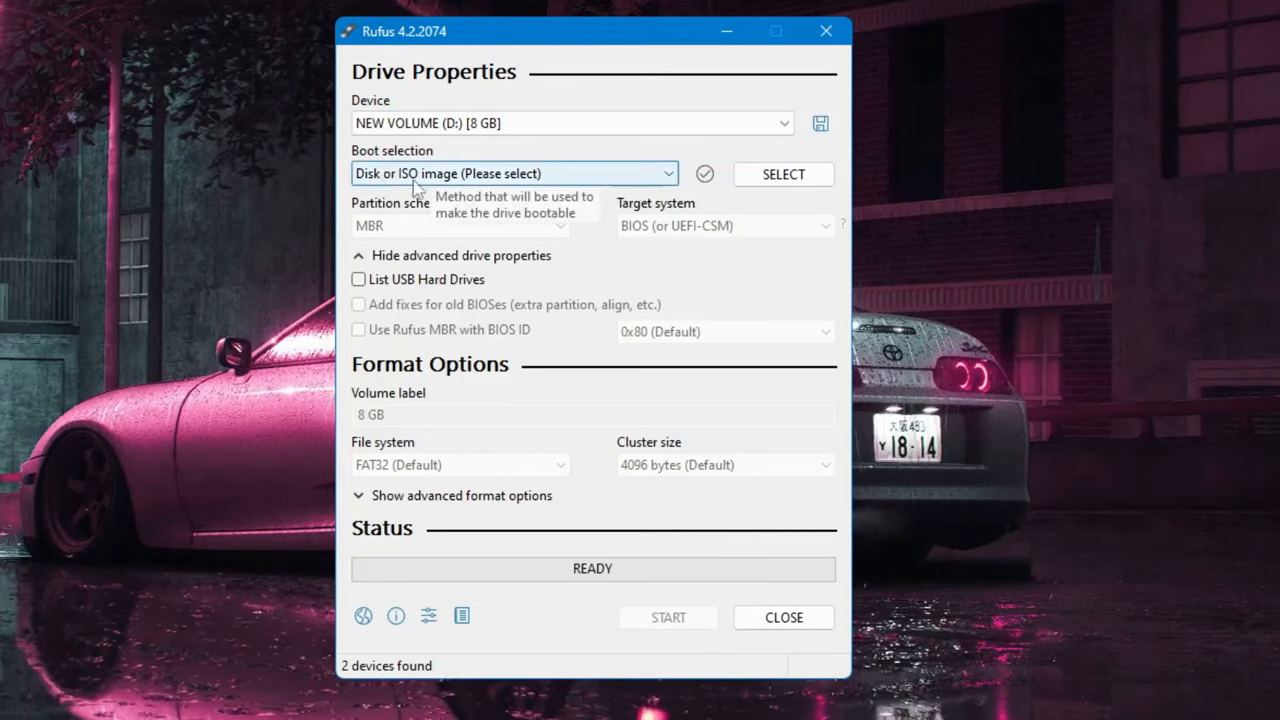
{"action": "mouse_move", "coordinate": [632, 198]}
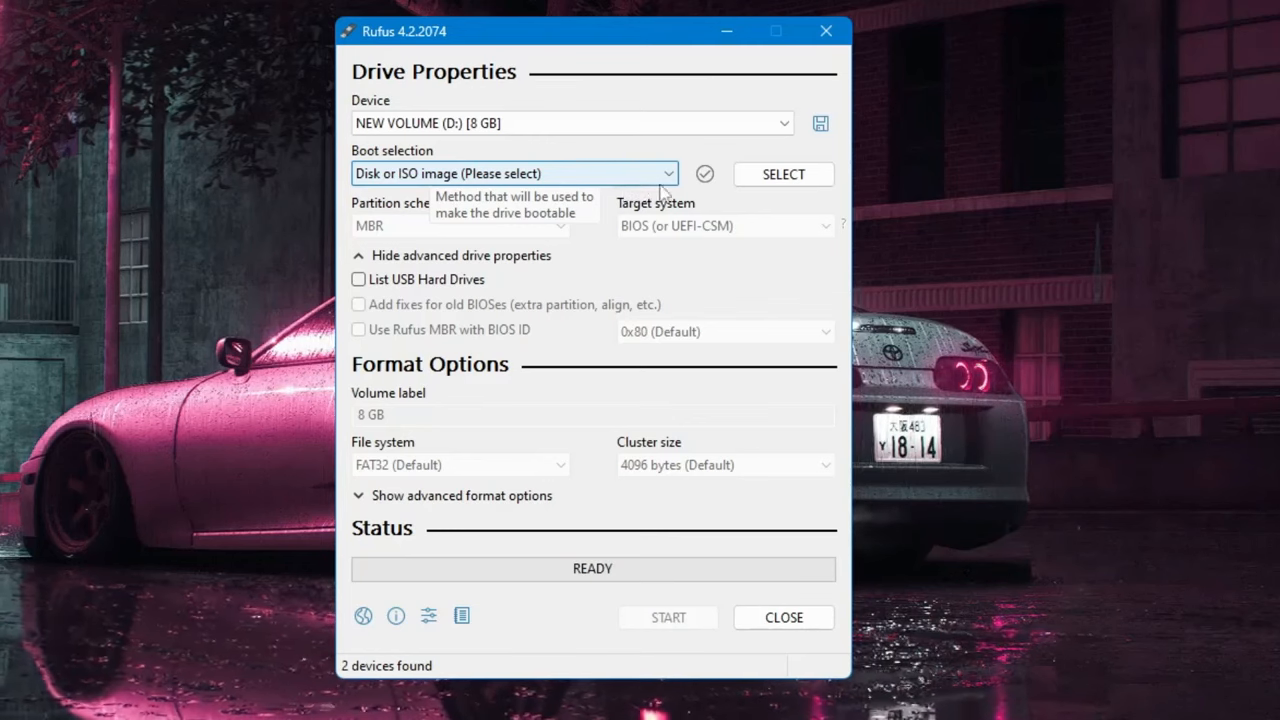
{"action": "left_click", "coordinate": [784, 174]}
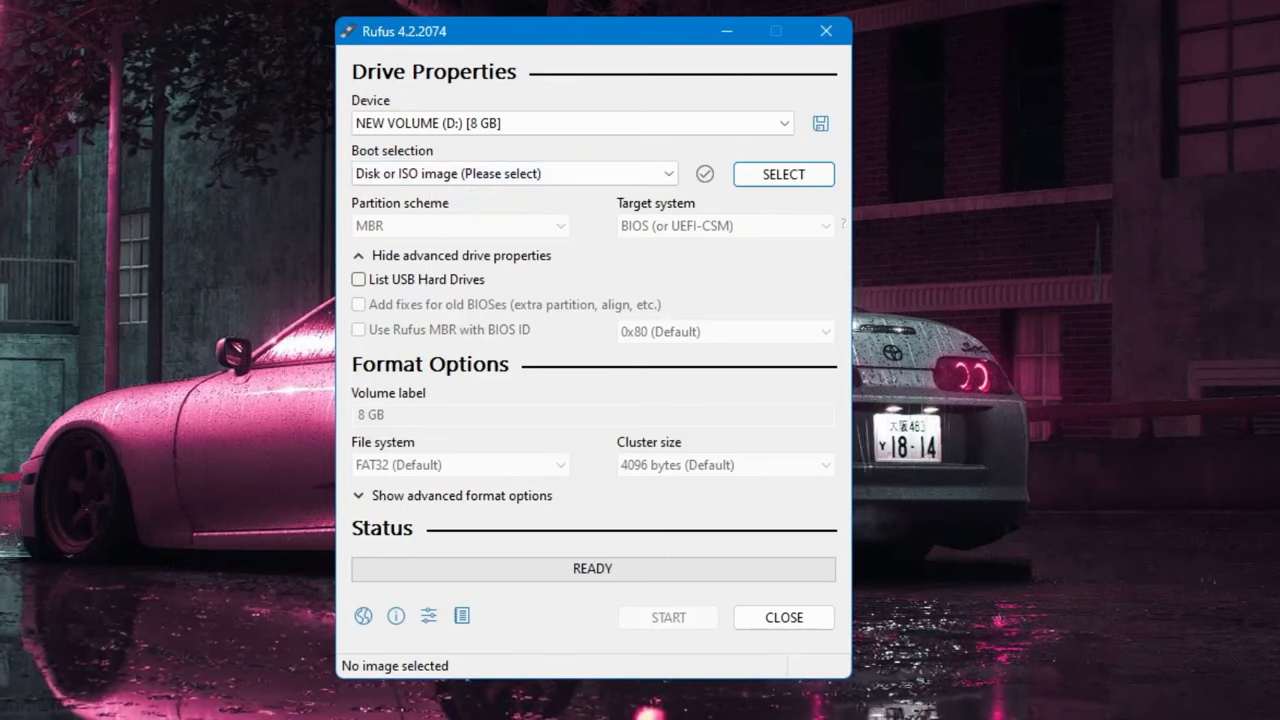
- Search Google for 'windows 11 iso download' from the suggestion for 'wind'
{"action": "left_click", "coordinate": [640, 704]}
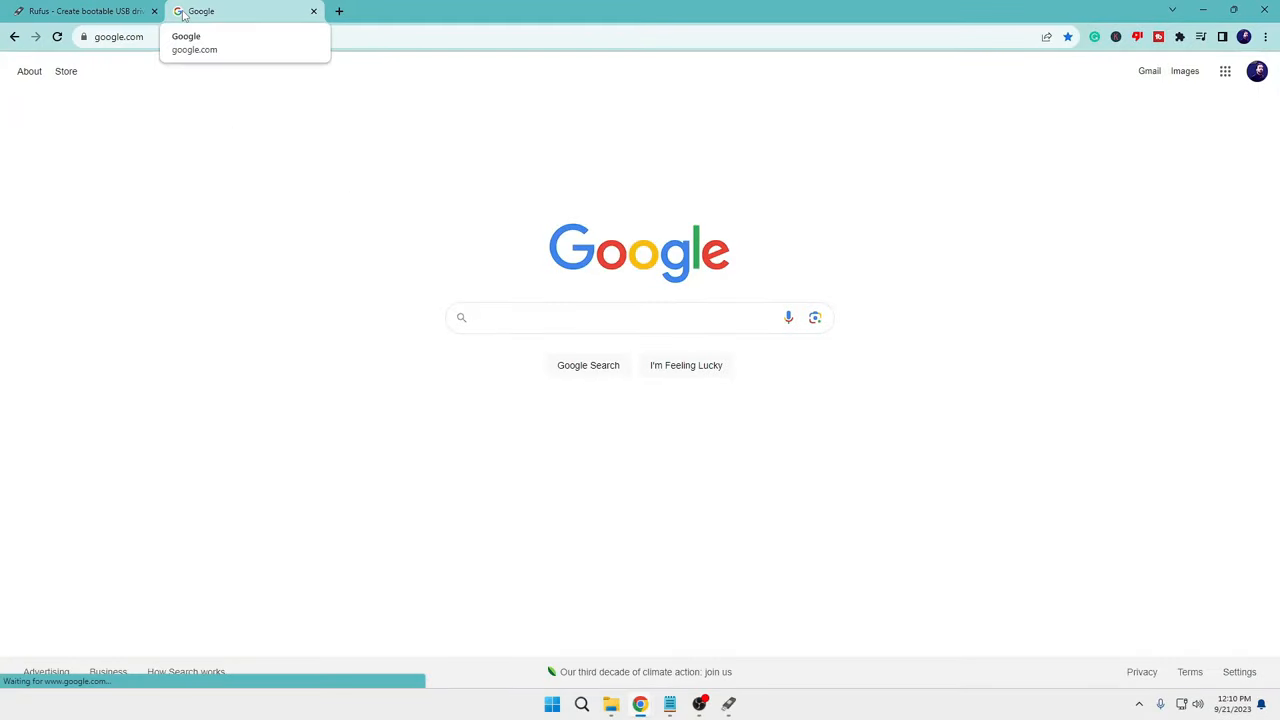
{"action": "type", "text": "windows 11 iso"}
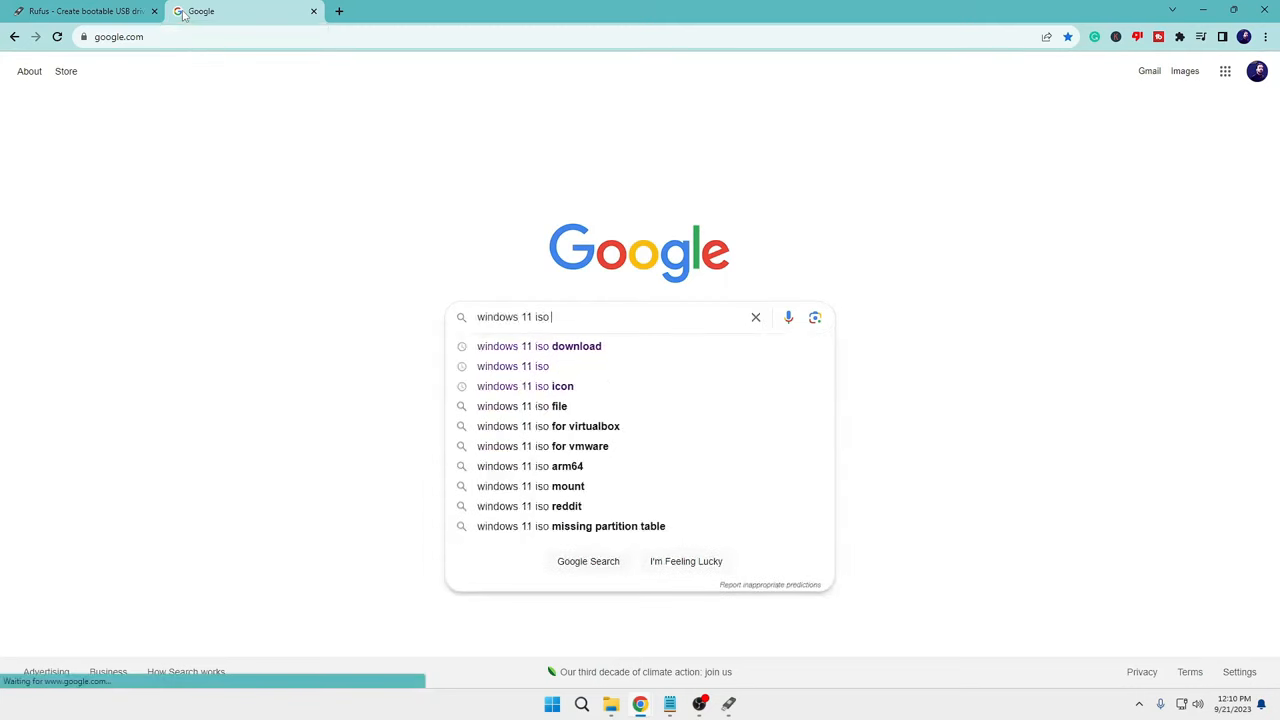
{"action": "left_click", "coordinate": [540, 346]}
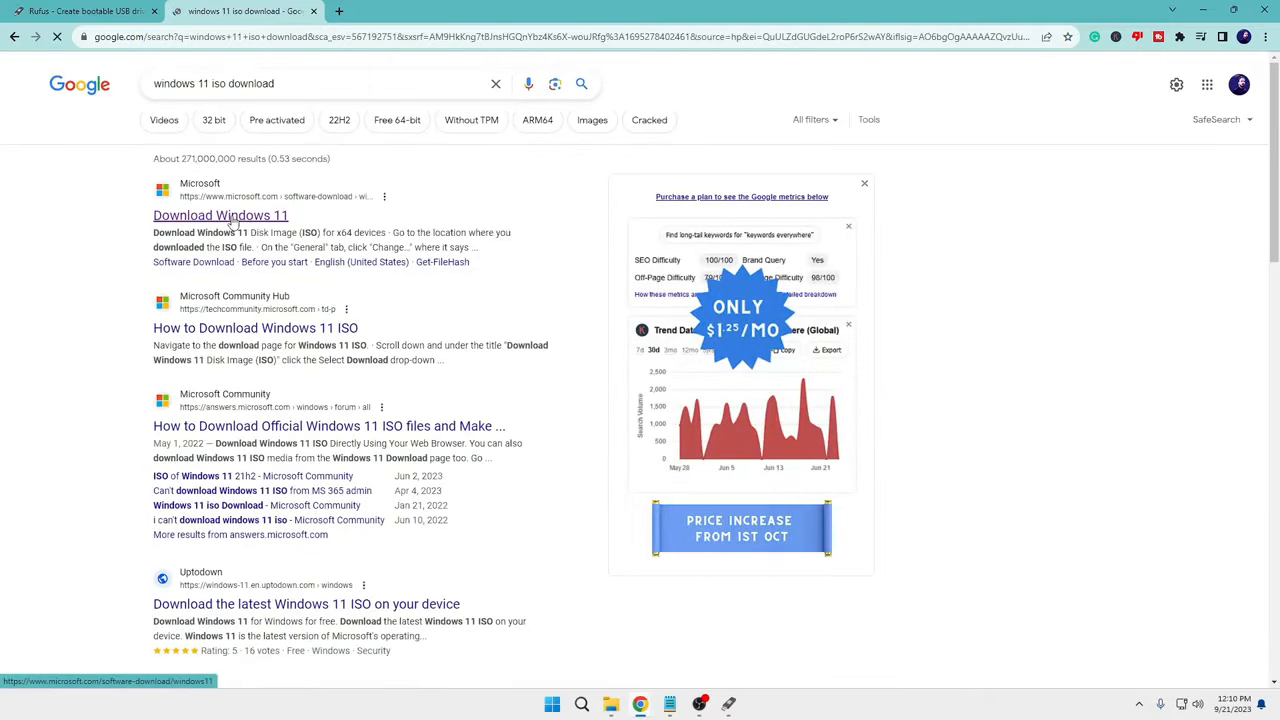
- On Microsoft's Download Windows 11 page, choose the Windows 11 multi-edition x64 ISO
{"action": "left_click", "coordinate": [220, 216]}
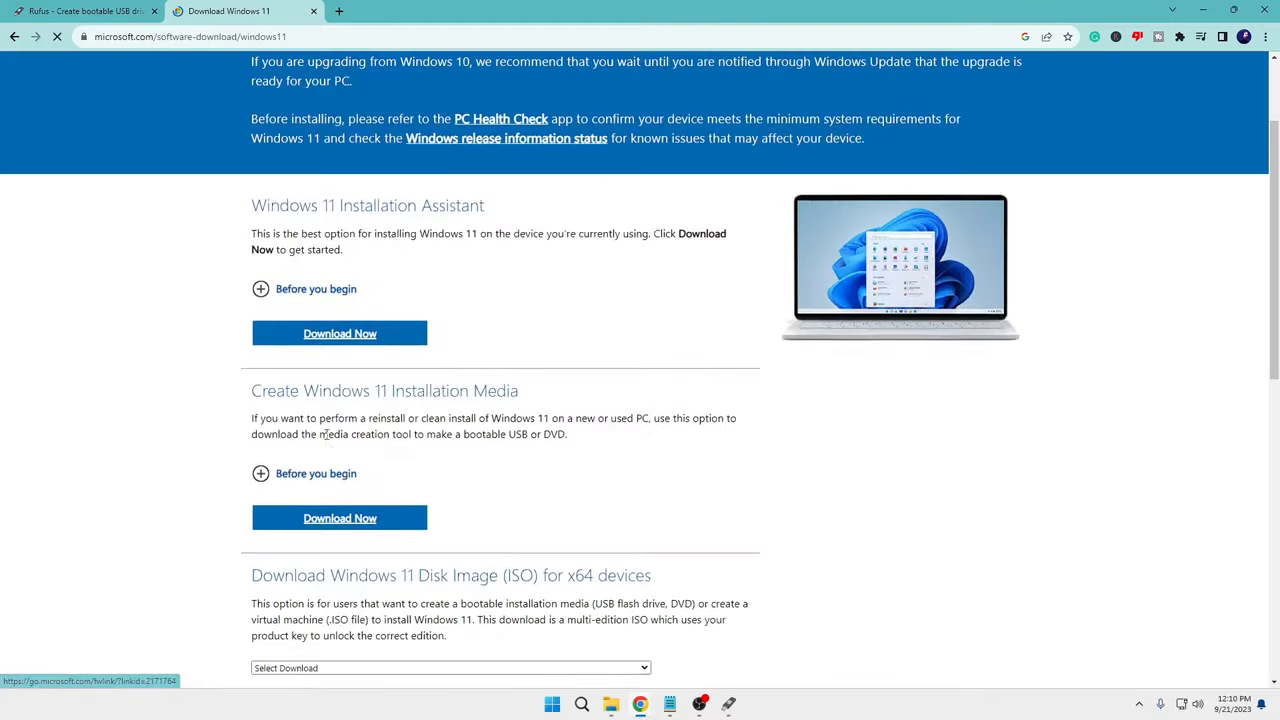
{"action": "scroll", "scroll_direction": "down", "scroll_amount": 3}
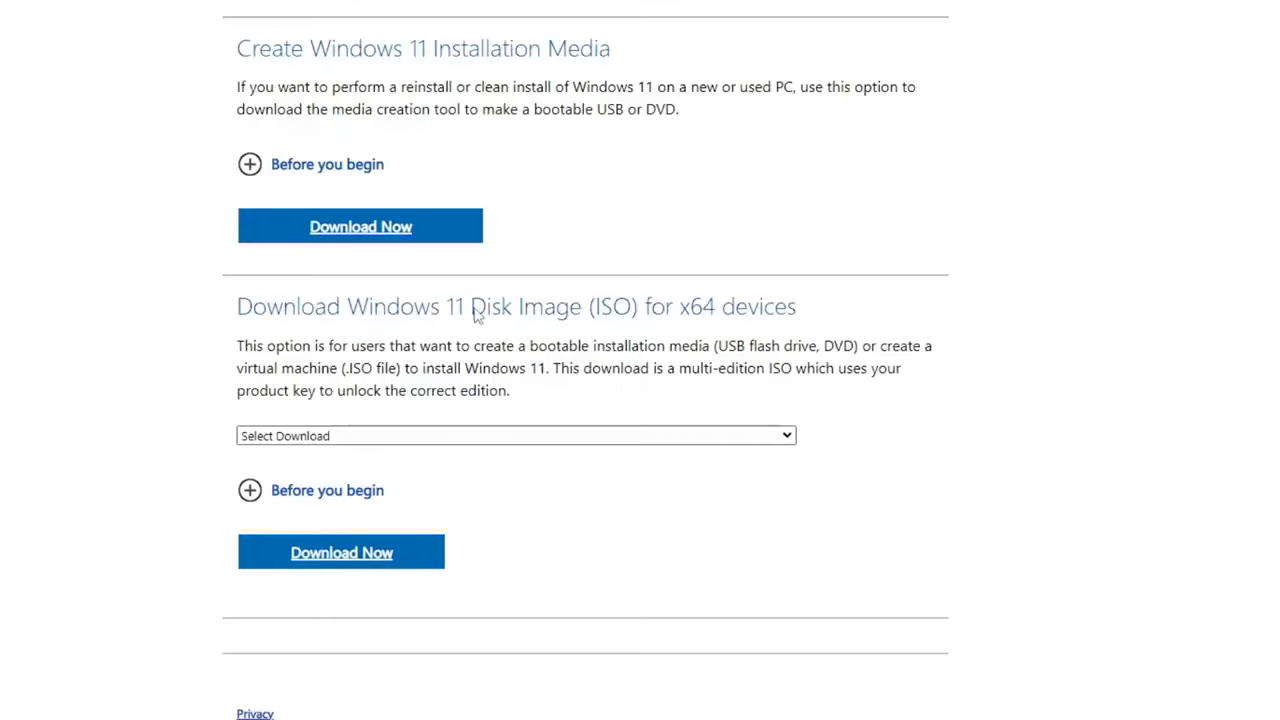
{"action": "left_click", "coordinate": [516, 436]}
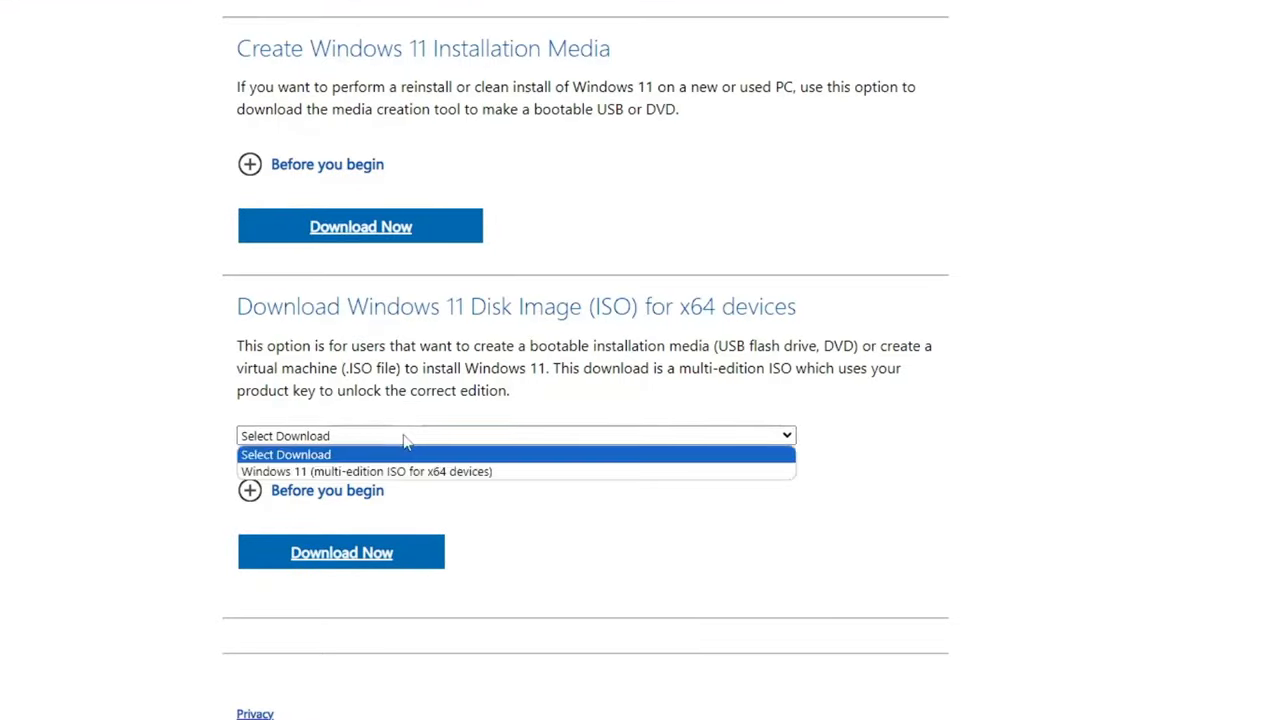
{"action": "left_click", "coordinate": [366, 472]}
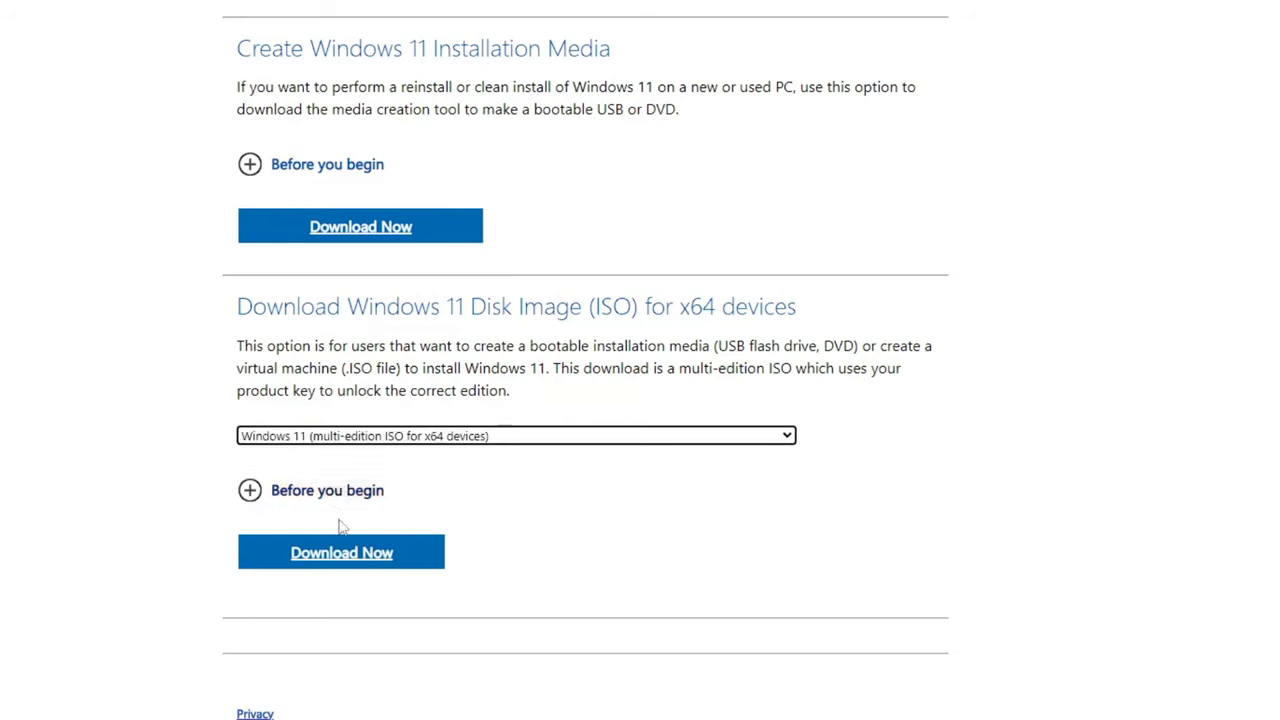
{"action": "left_click", "coordinate": [340, 552]}
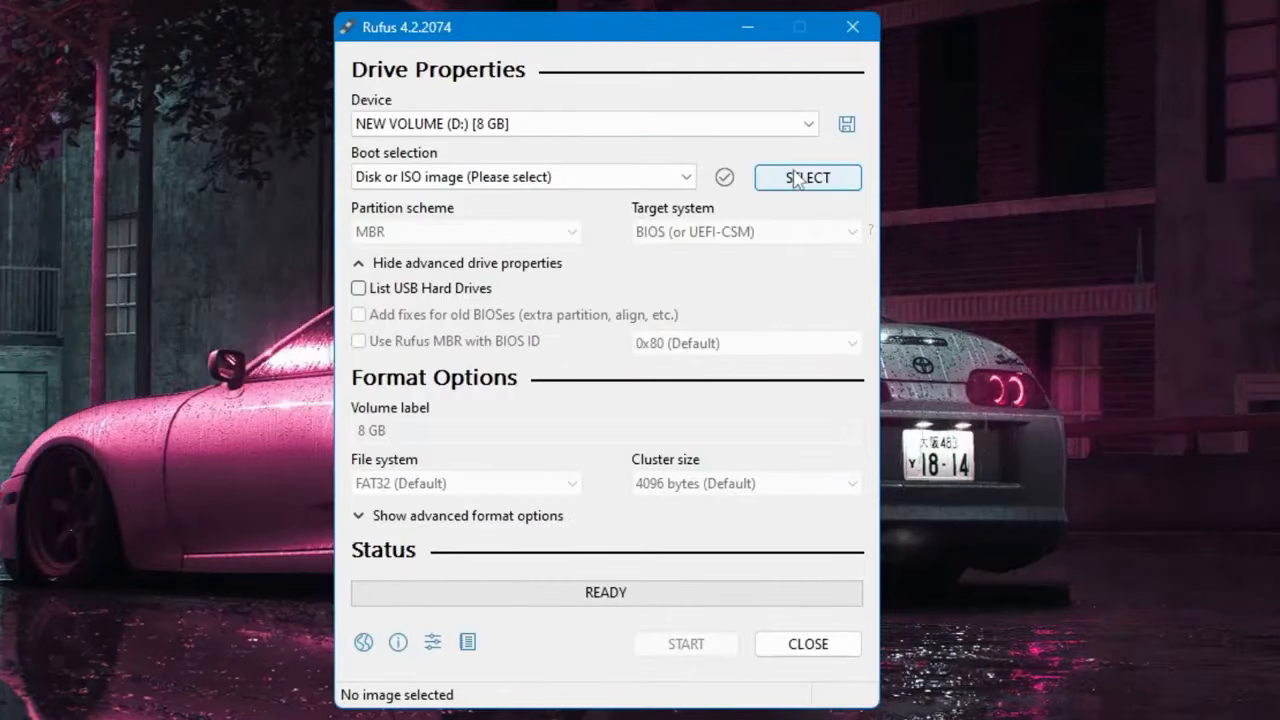
- Load Win11_22H2_English_x64v2.iso from the ISO folder as the Rufus boot image
{"action": "left_click", "coordinate": [808, 176]}
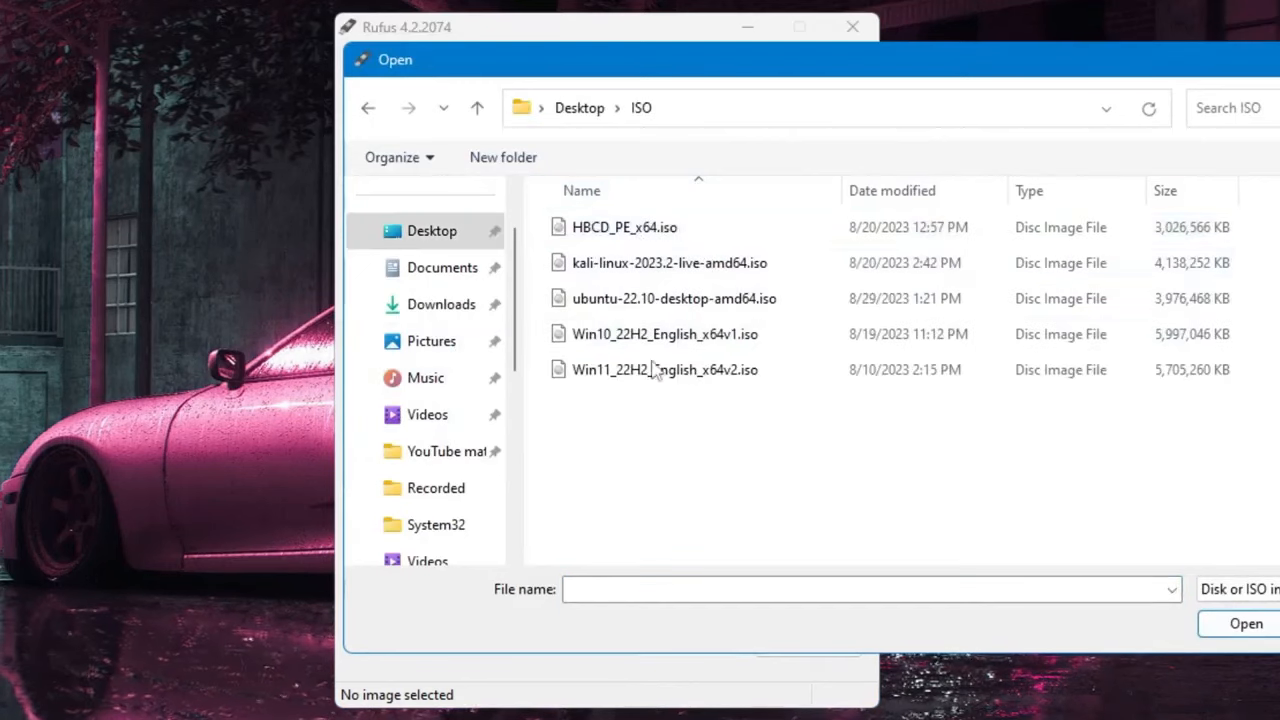
{"action": "left_click", "coordinate": [670, 262]}
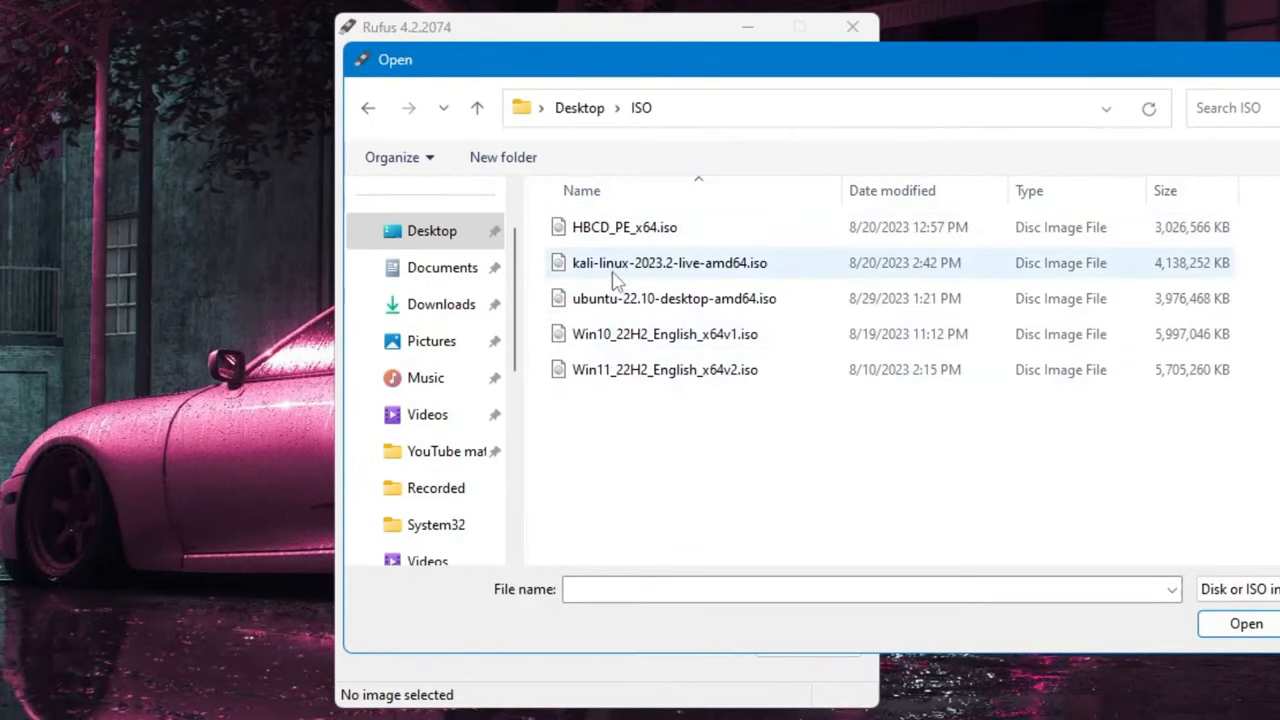
{"action": "left_click", "coordinate": [664, 334]}
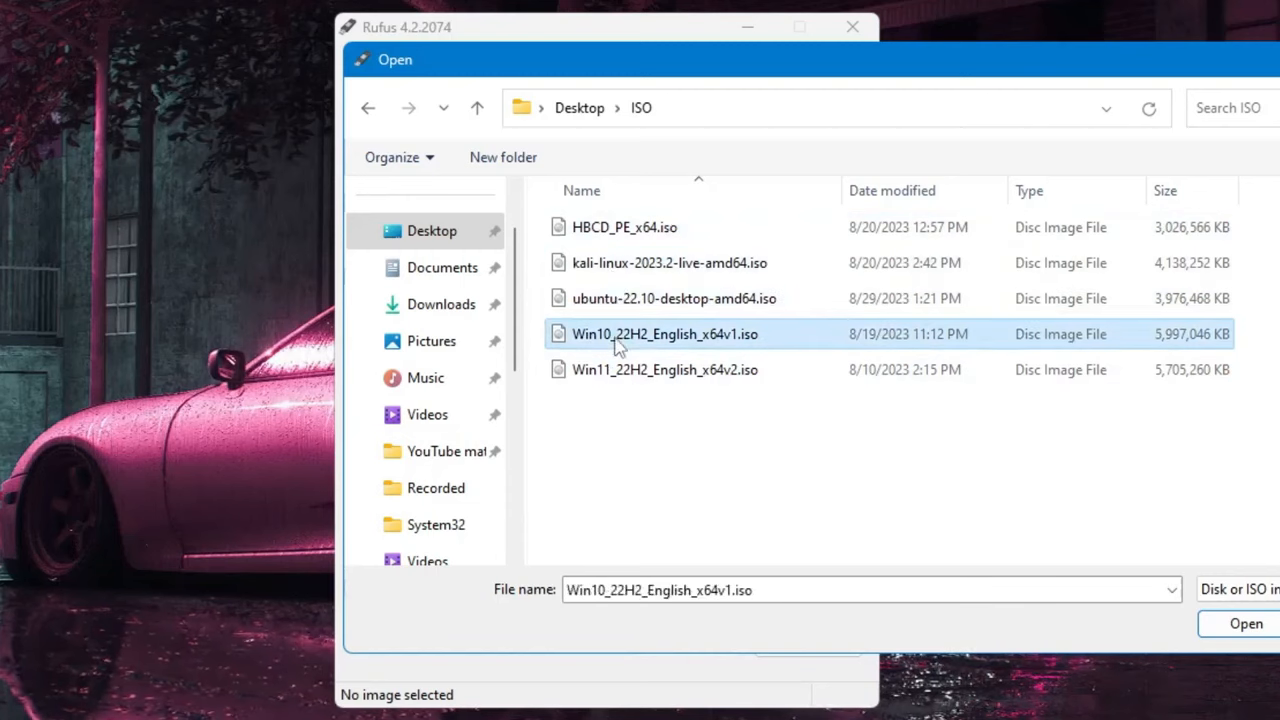
{"action": "left_click", "coordinate": [664, 368]}
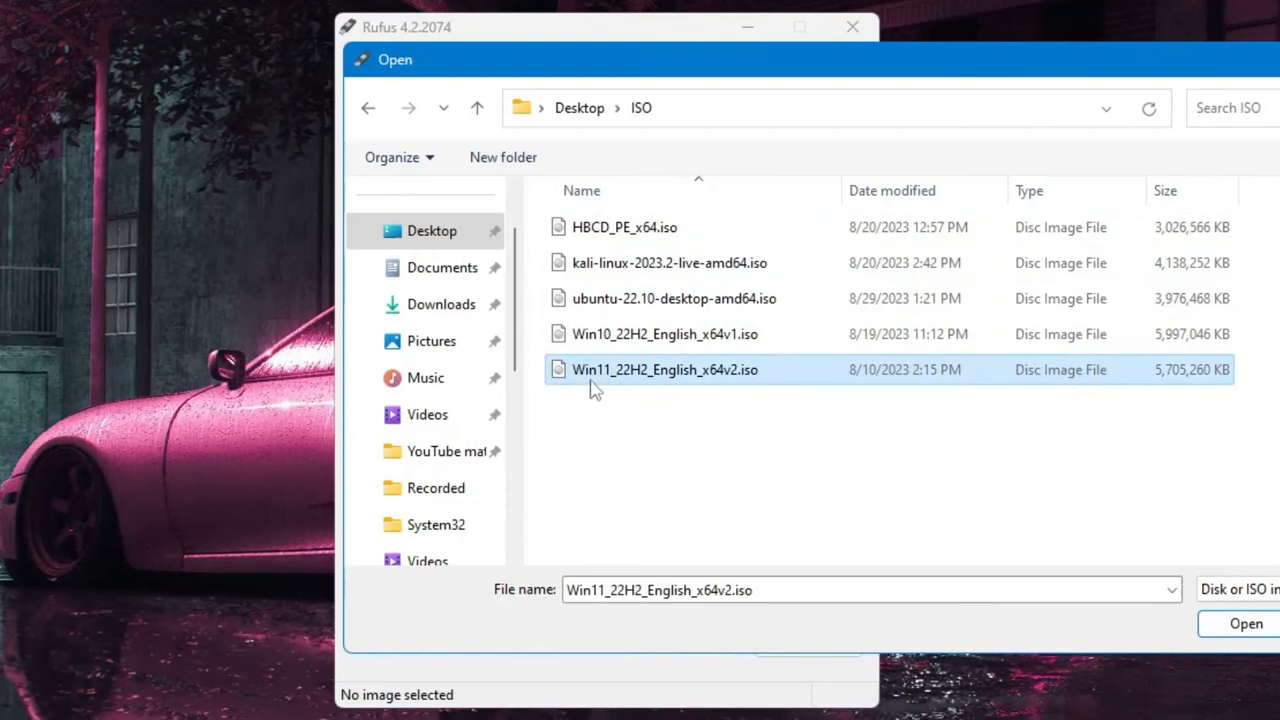
{"action": "mouse_move", "coordinate": [620, 390]}
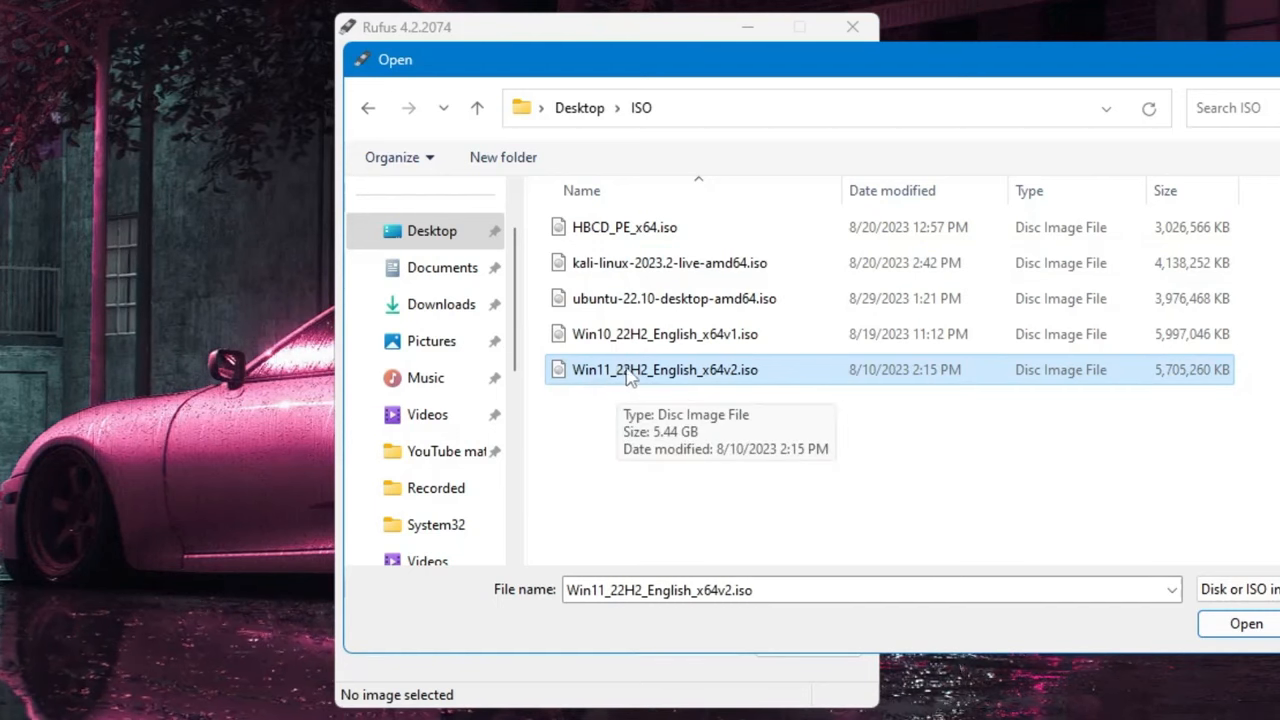
{"action": "left_click", "coordinate": [1244, 624]}
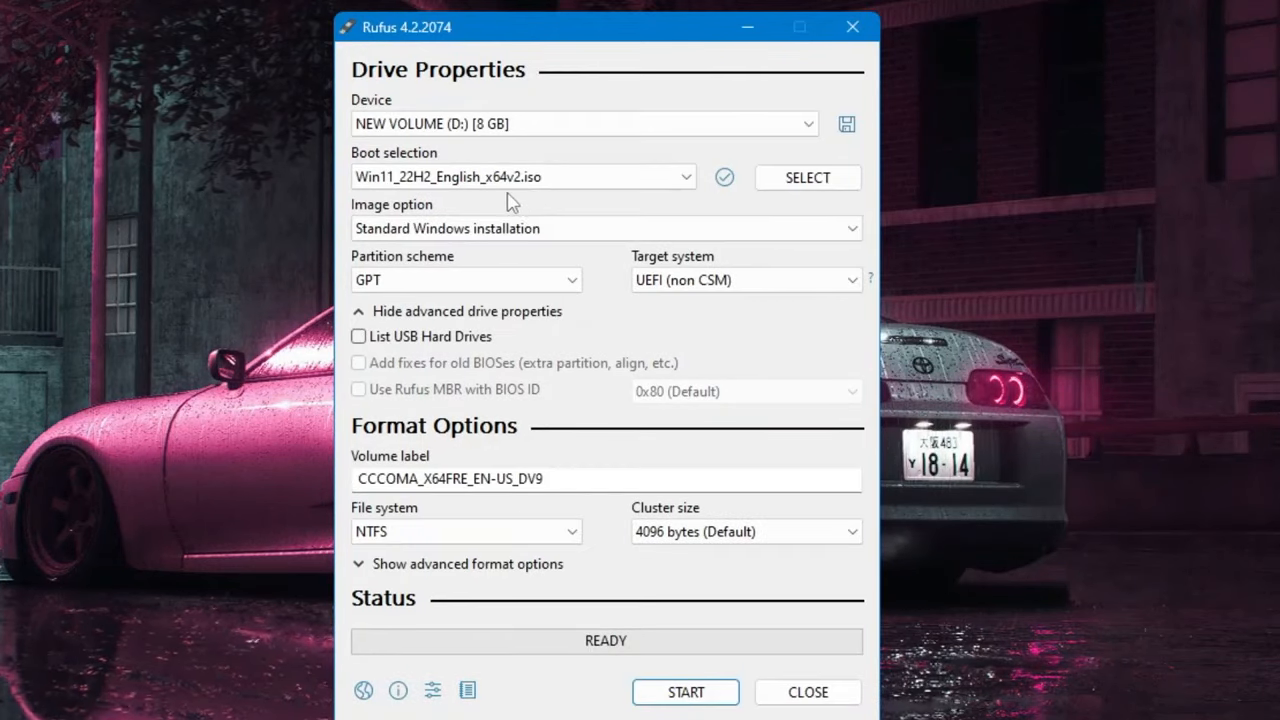
{"action": "mouse_move", "coordinate": [558, 300]}
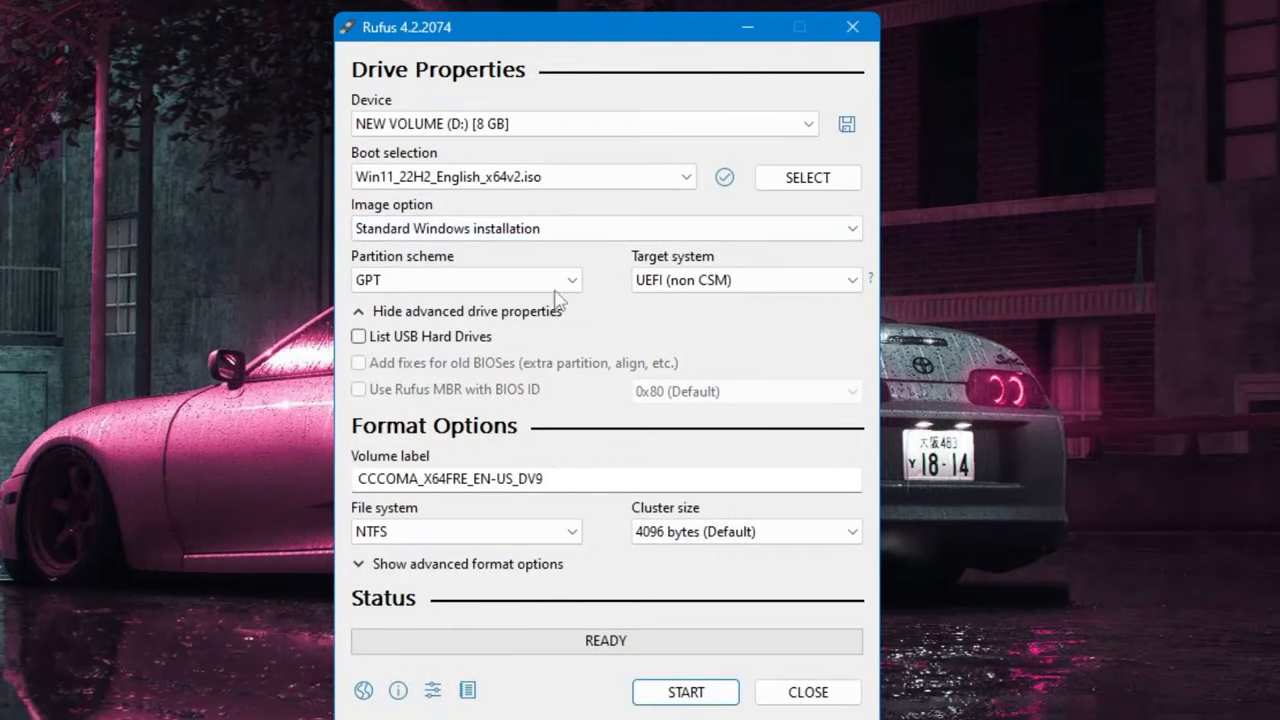
{"action": "mouse_move", "coordinate": [410, 228]}
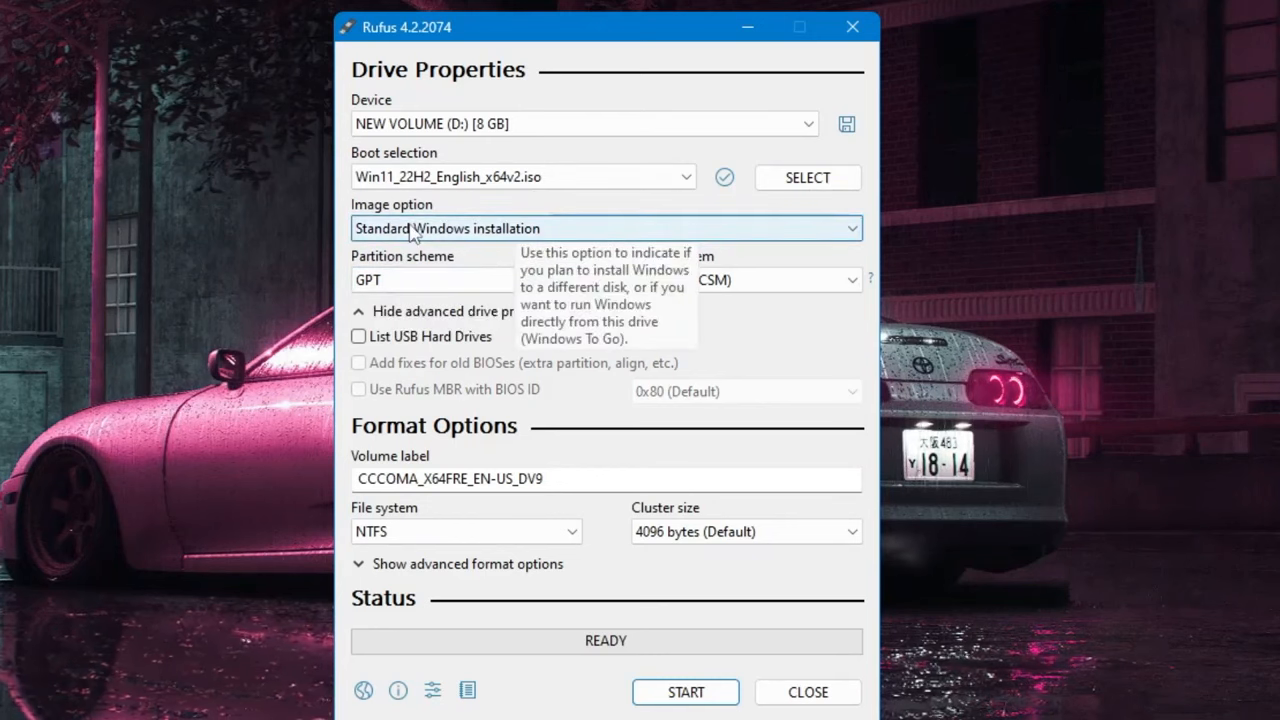
{"action": "mouse_move", "coordinate": [490, 344]}
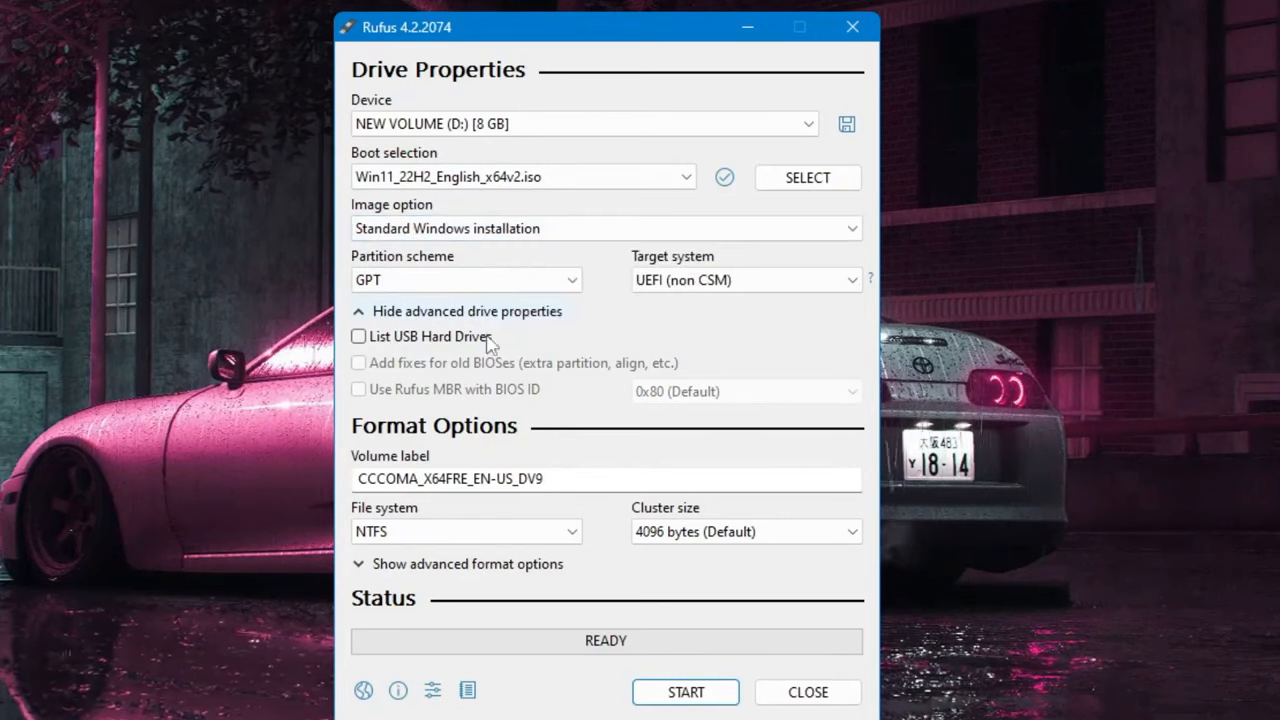
- Start writing the Windows 11 installer with standard installation, GPT and UEFI settings
{"action": "left_click", "coordinate": [684, 692]}
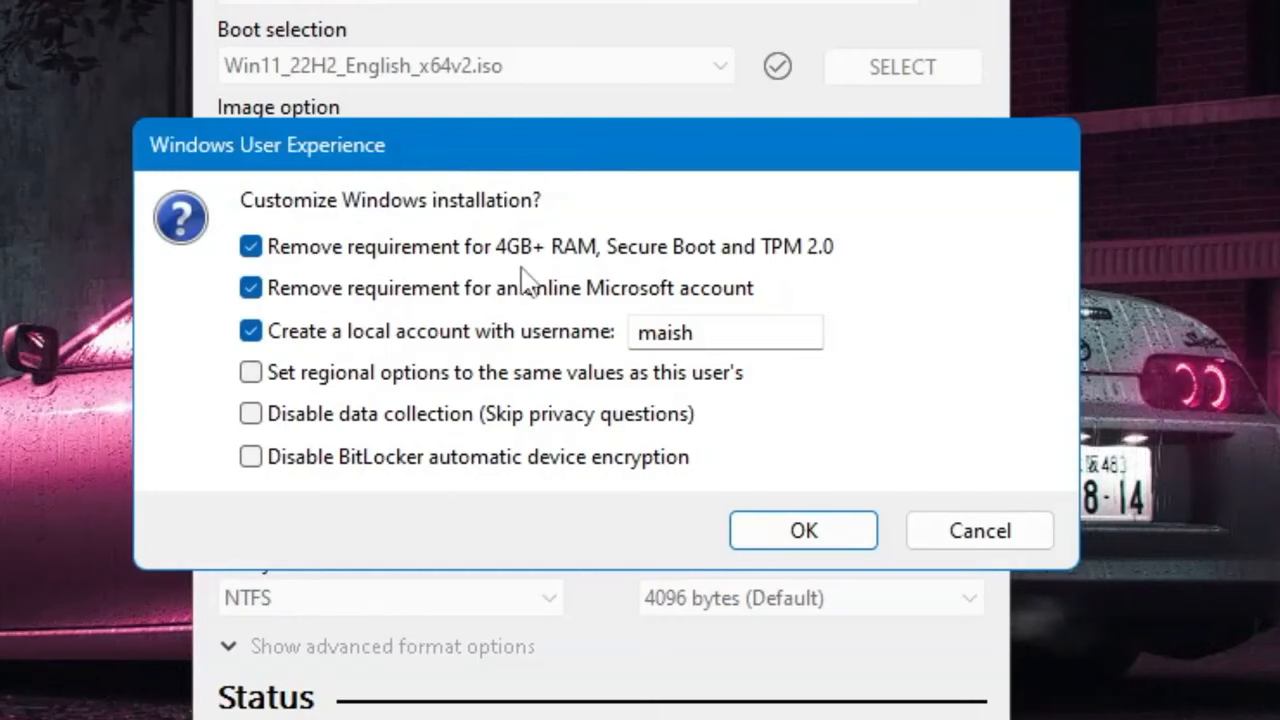
{"action": "mouse_move", "coordinate": [630, 280]}
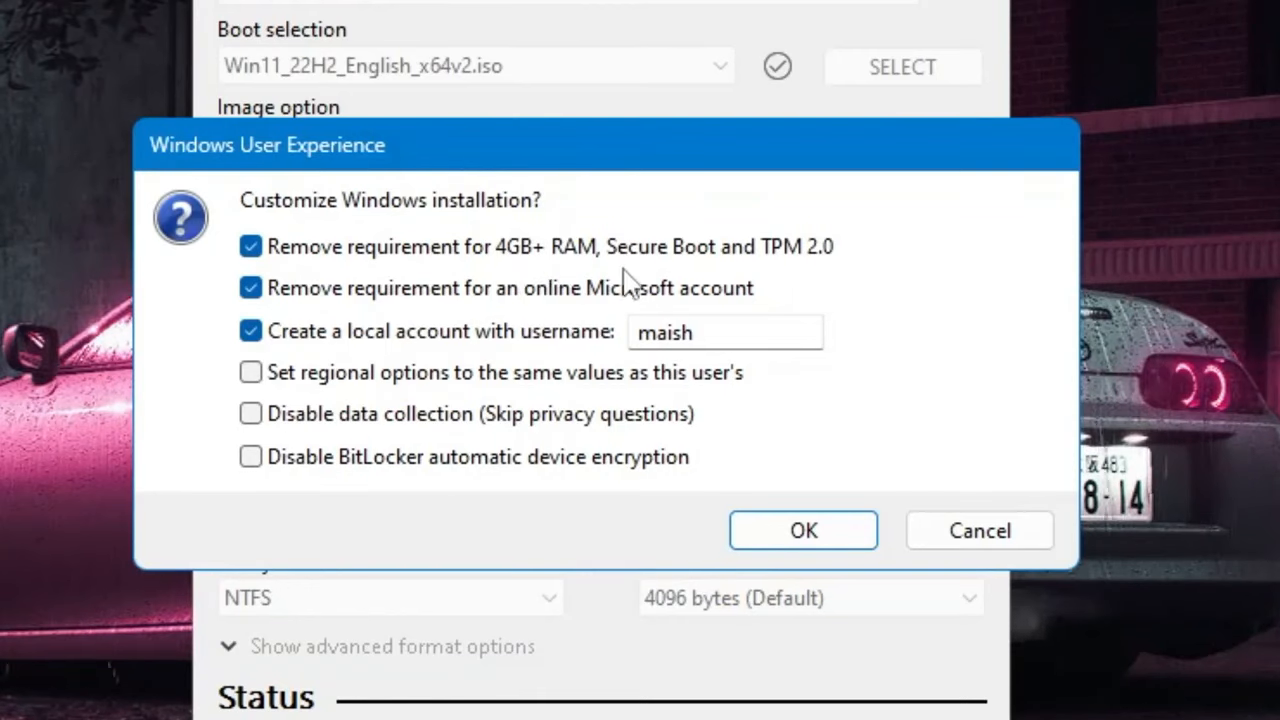
{"action": "mouse_move", "coordinate": [810, 276]}
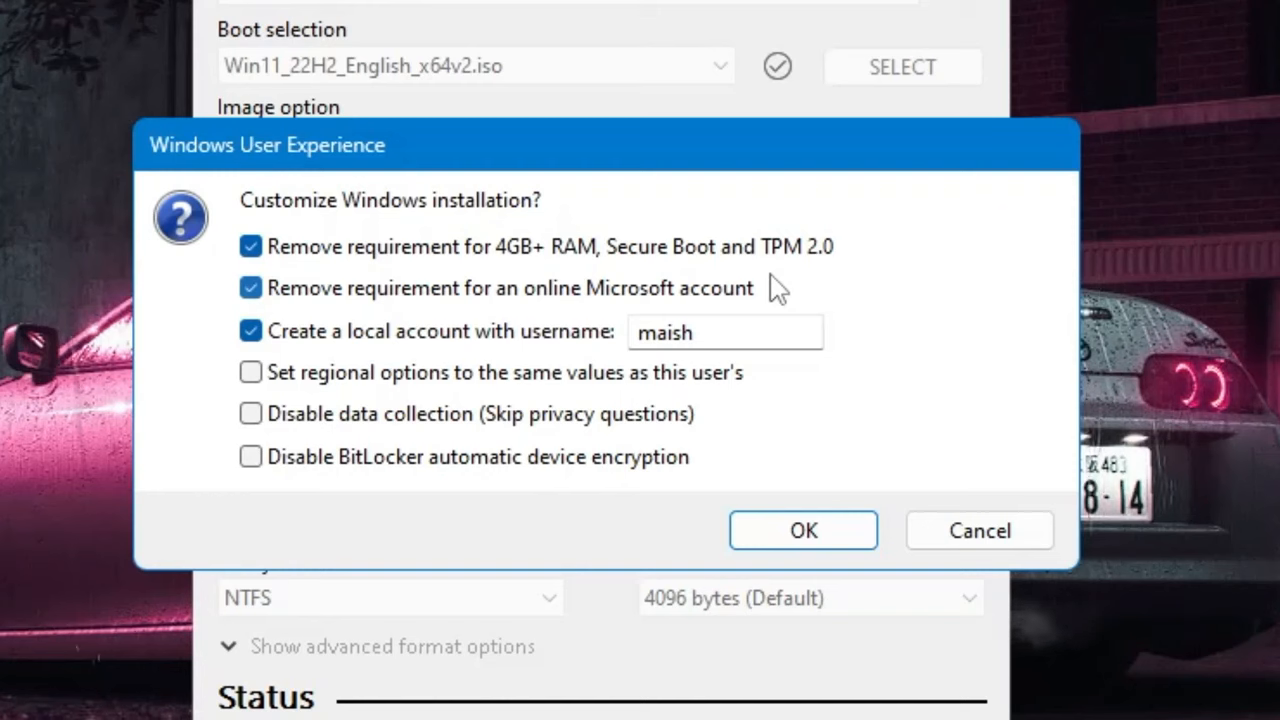
{"action": "mouse_move", "coordinate": [588, 310]}
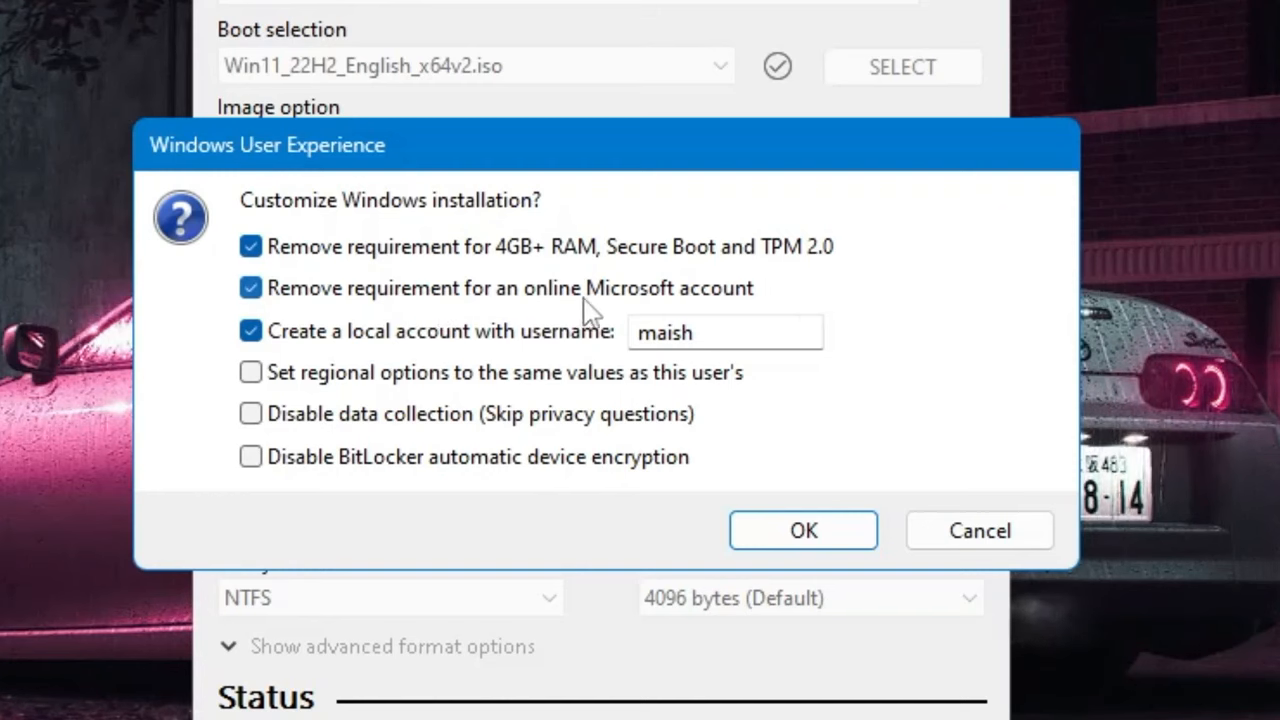
{"action": "mouse_move", "coordinate": [680, 308]}
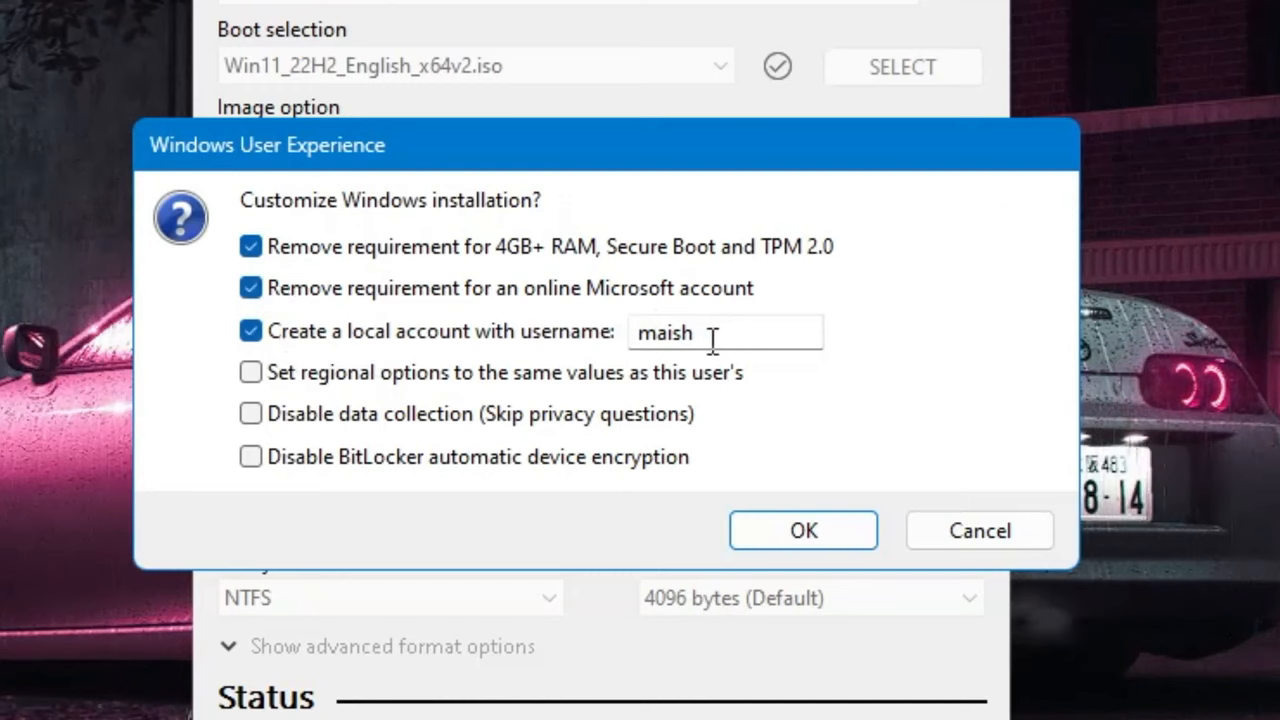
- Select the local account username in the Windows User Experience dialog for editing
{"action": "double_click", "coordinate": [664, 332]}
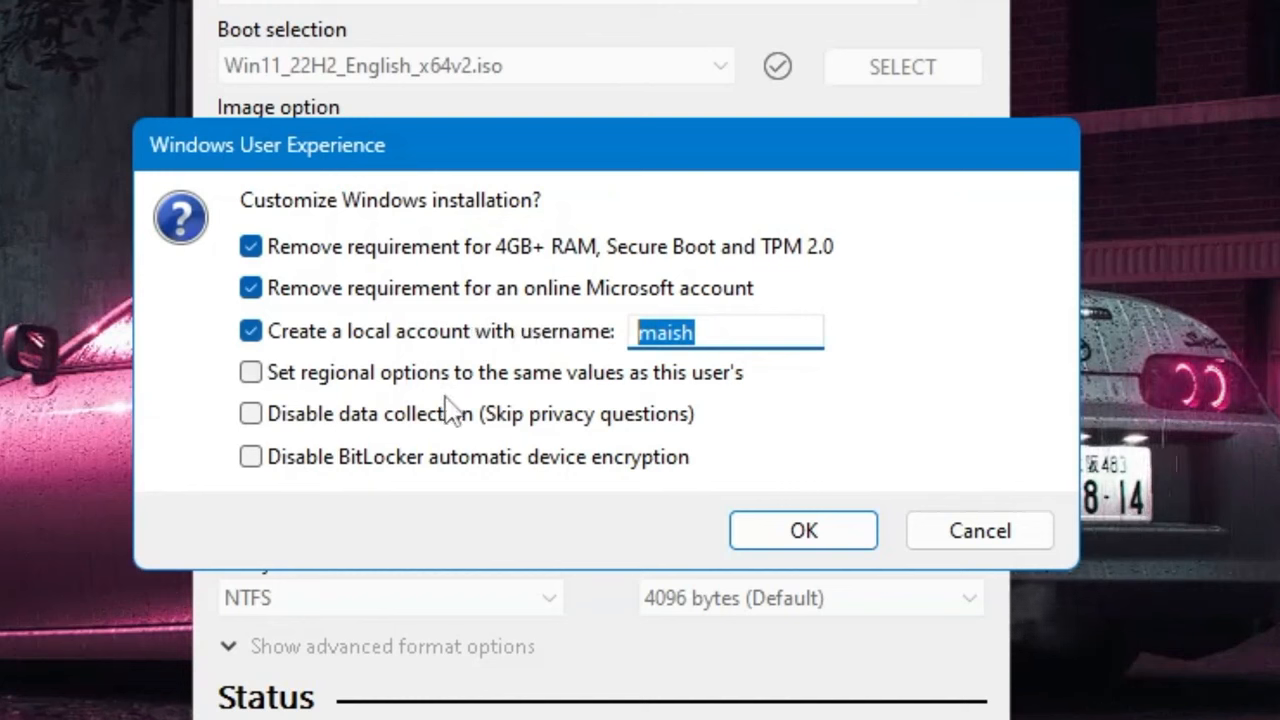
{"action": "mouse_move", "coordinate": [716, 396]}
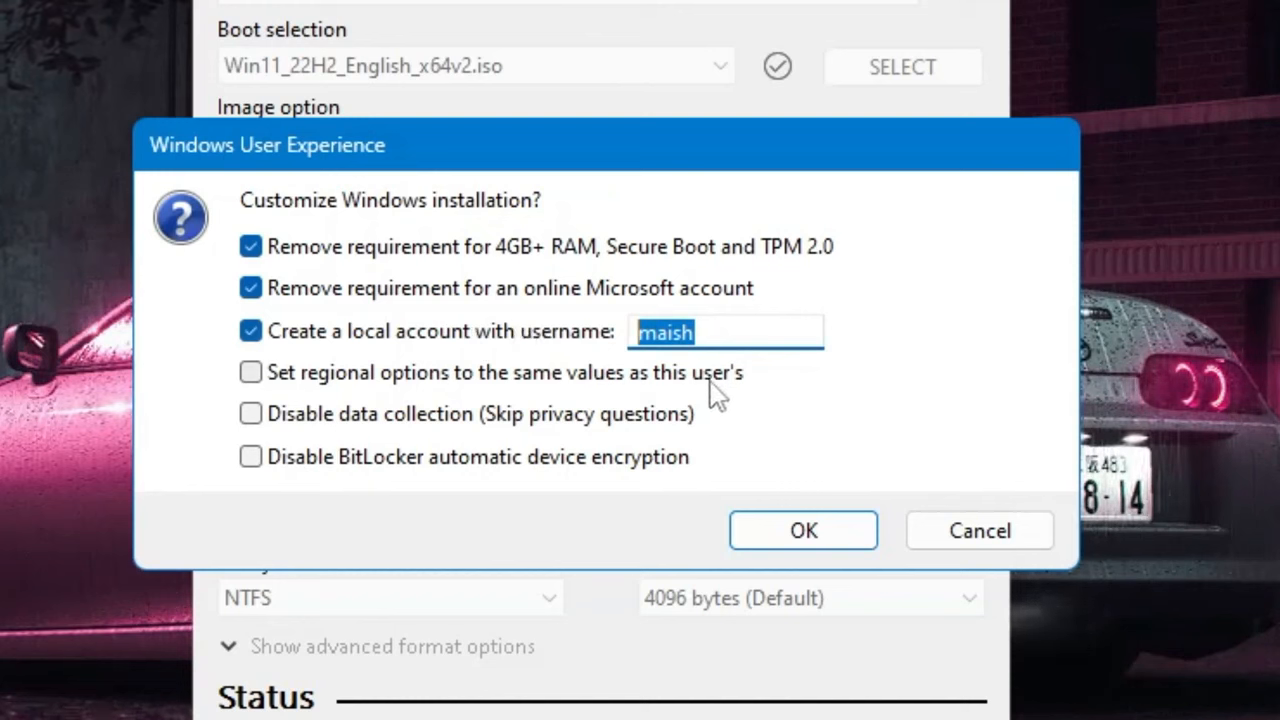
- Enable regional-settings matching and disable data collection, leave BitLocker unticked, and confirm with OK
{"action": "left_click", "coordinate": [250, 372]}
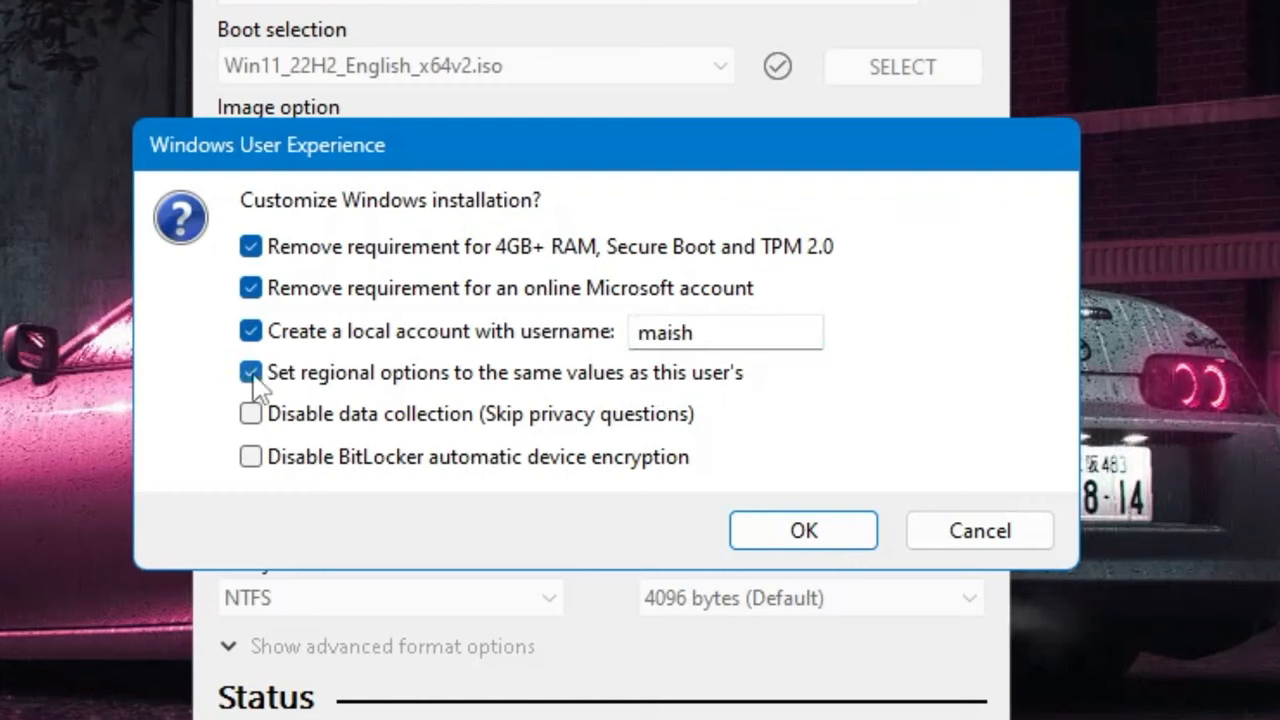
{"action": "left_click", "coordinate": [250, 372]}
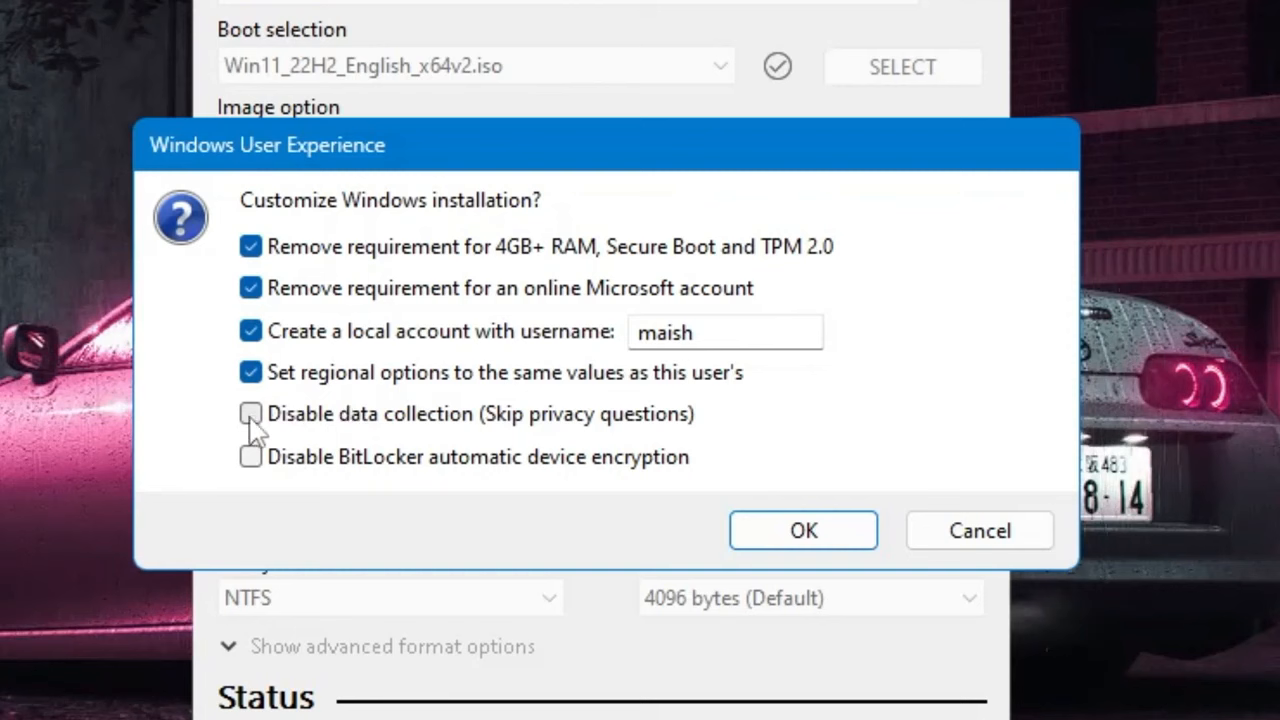
{"action": "left_click", "coordinate": [250, 414]}
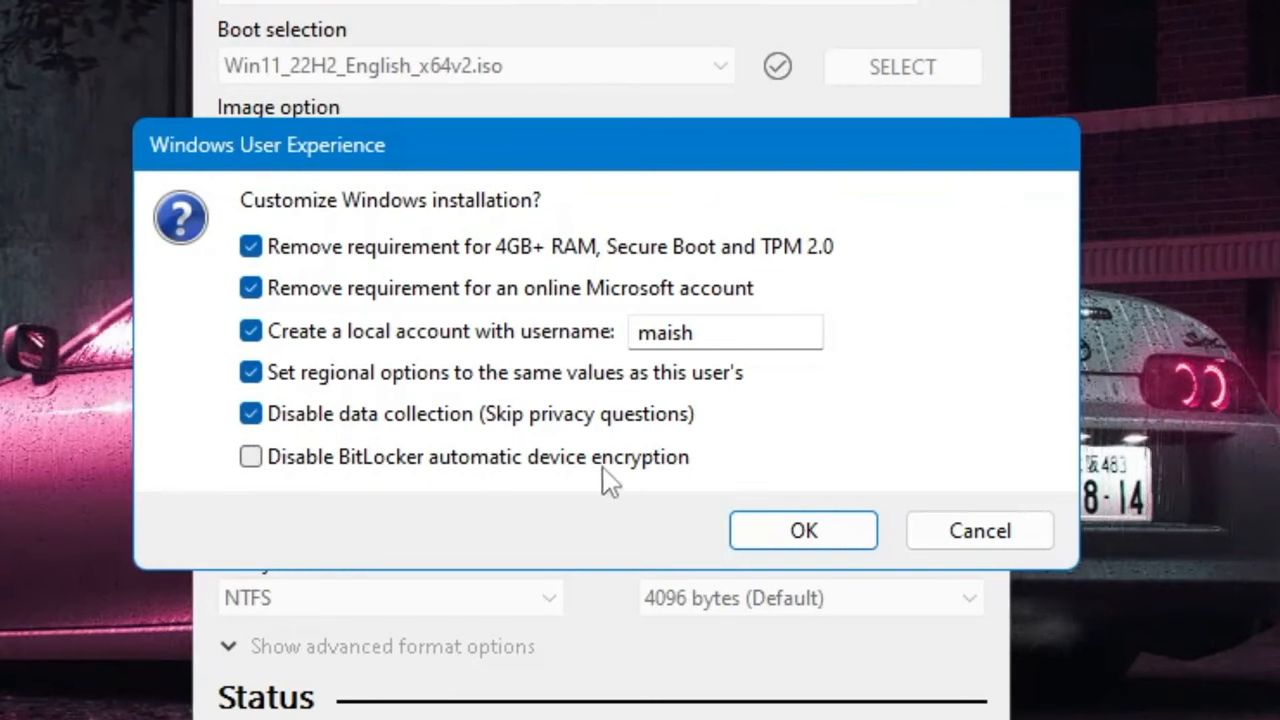
{"action": "mouse_move", "coordinate": [644, 490]}
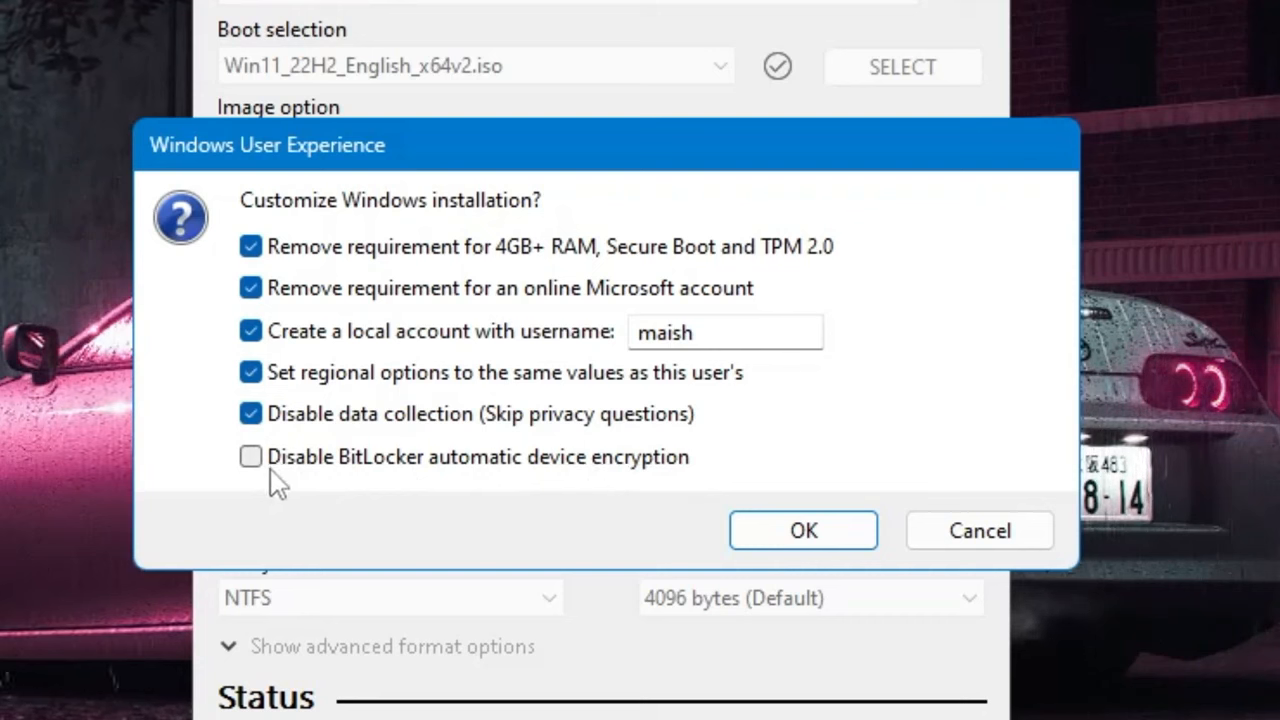
{"action": "mouse_move", "coordinate": [590, 496]}
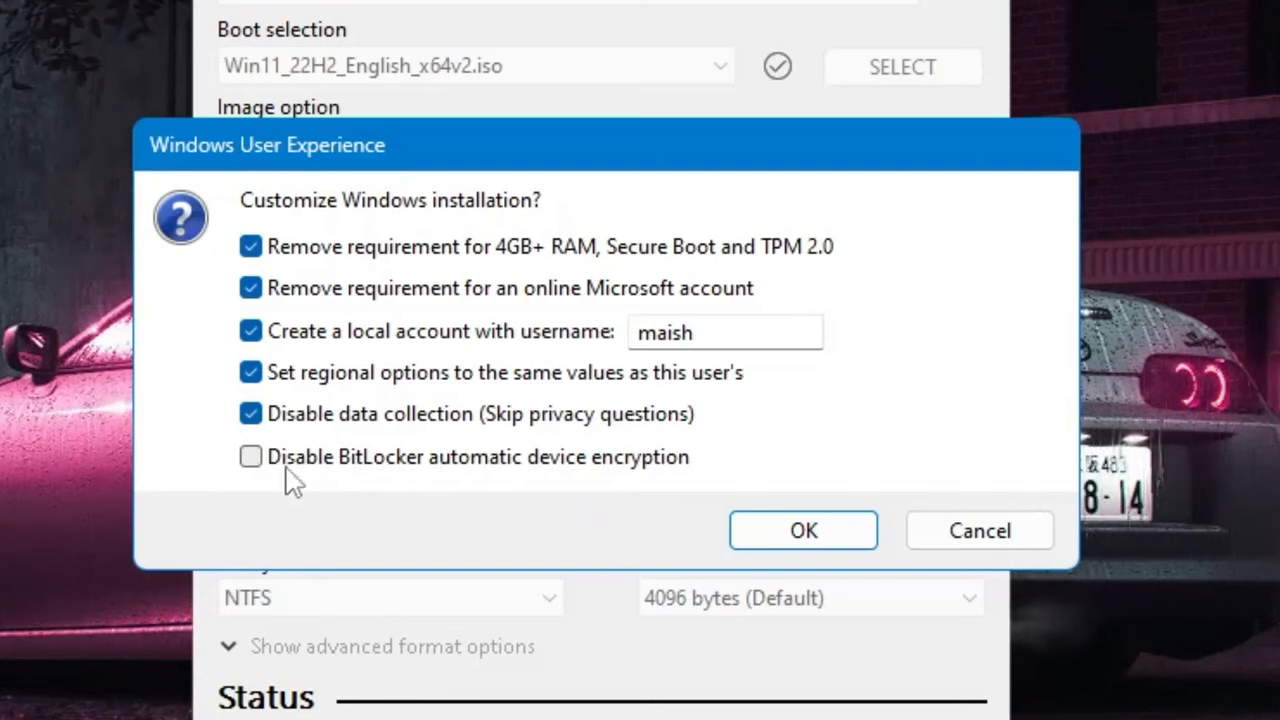
{"action": "mouse_move", "coordinate": [256, 476]}
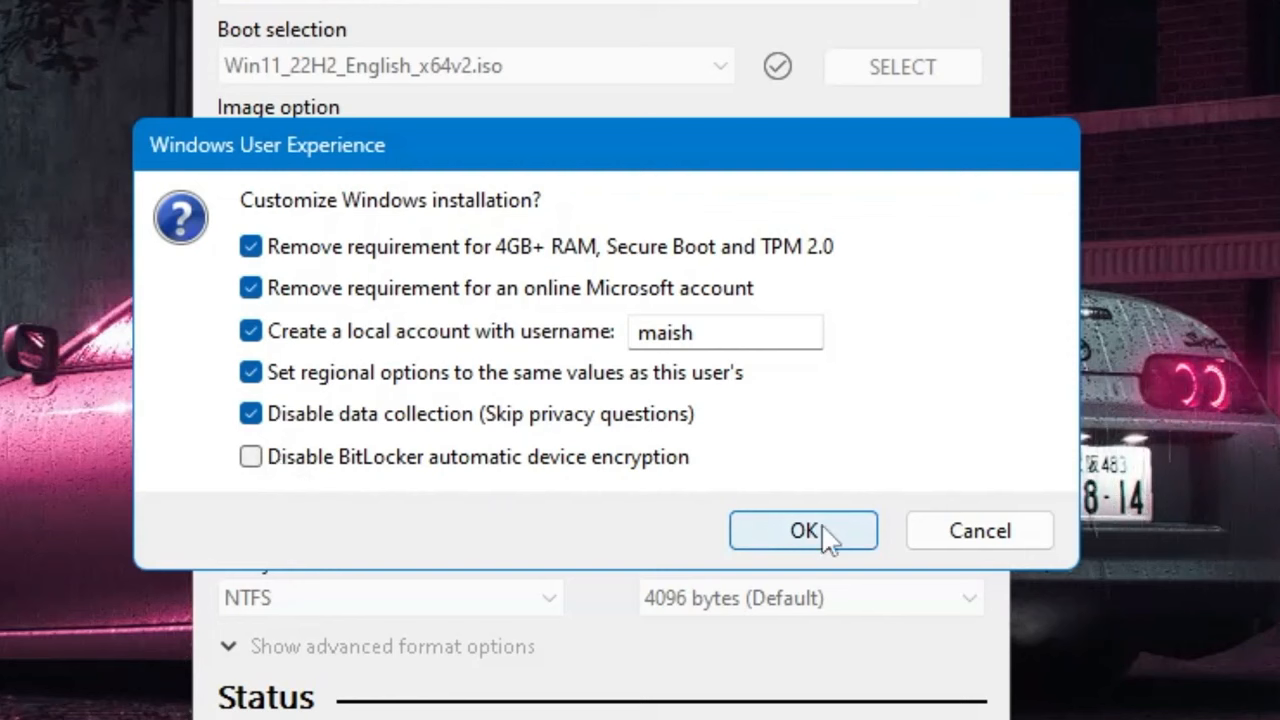
{"action": "left_click", "coordinate": [804, 530]}
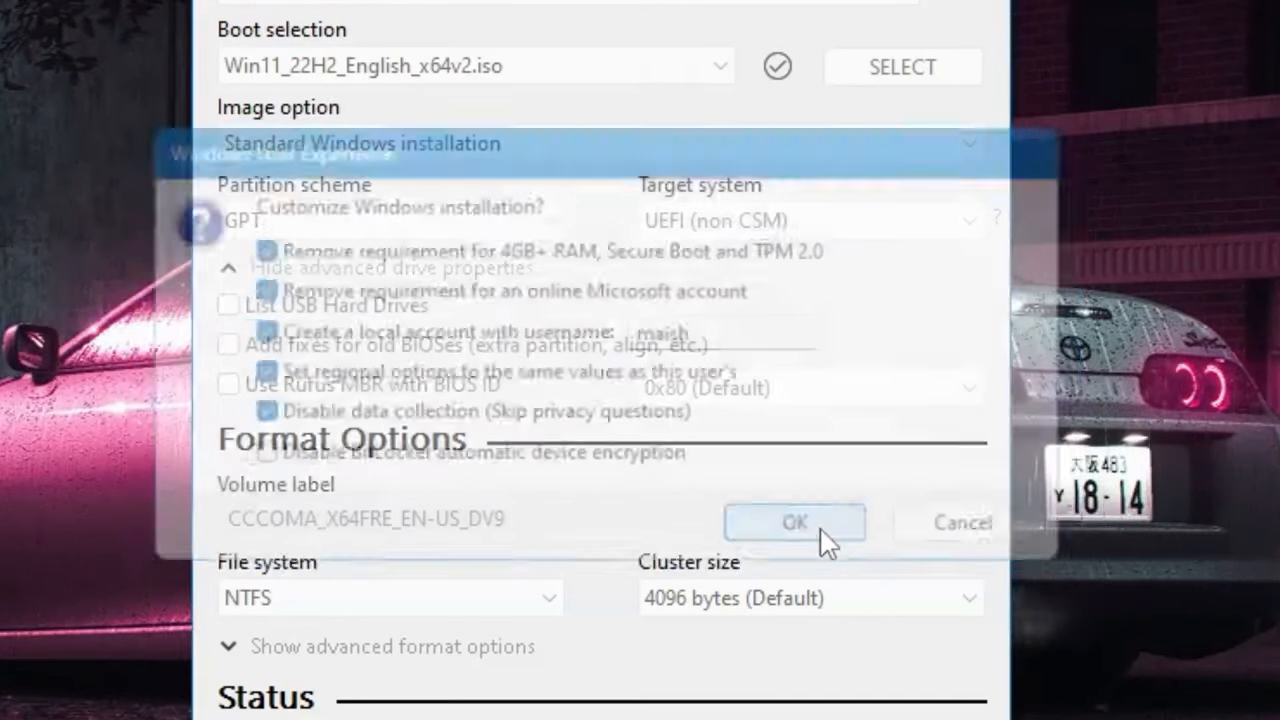
- Accept the warning that all data on the 8 GB NEW VOLUME drive will be destroyed
{"action": "left_click", "coordinate": [794, 522]}
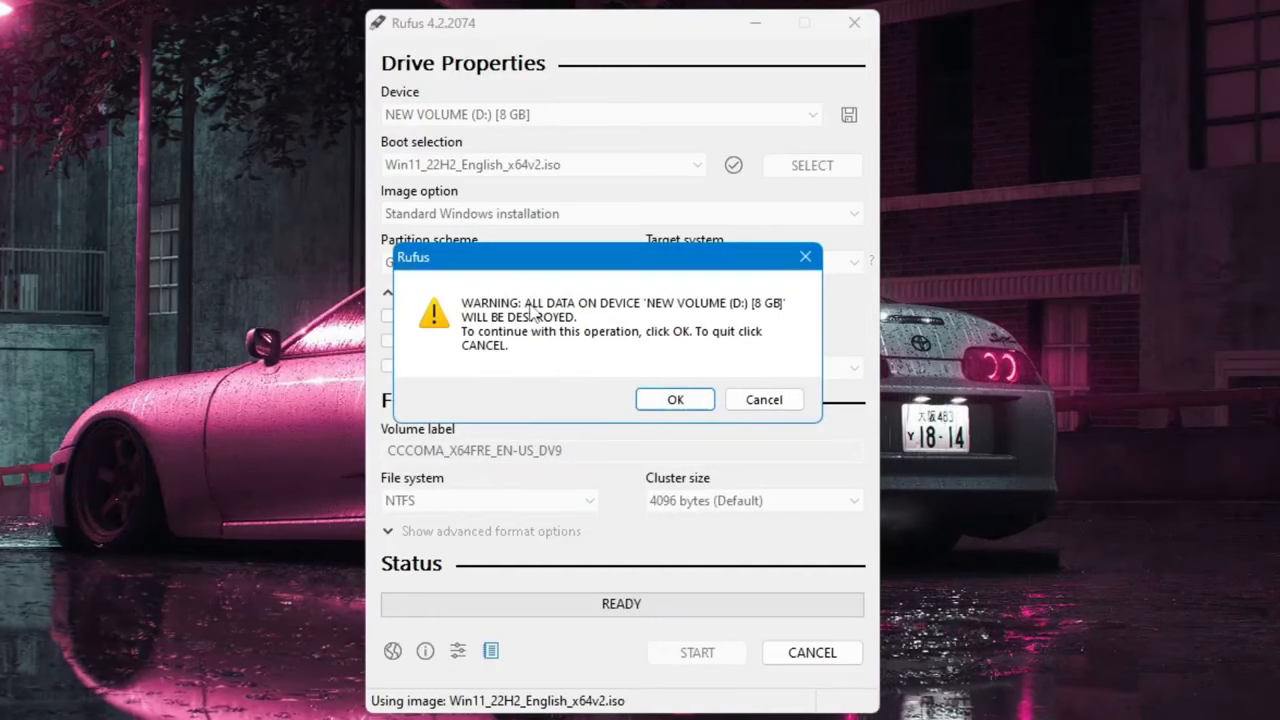
{"action": "mouse_move", "coordinate": [716, 318]}
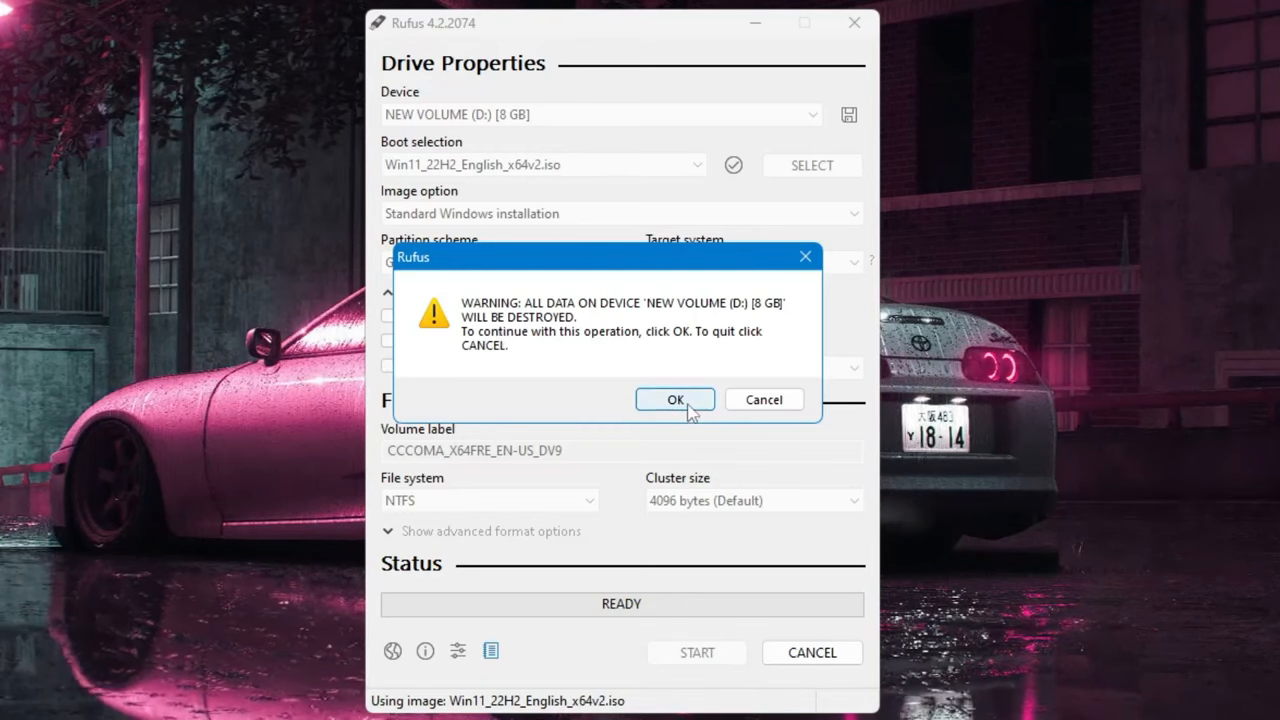
{"action": "left_click", "coordinate": [676, 400]}
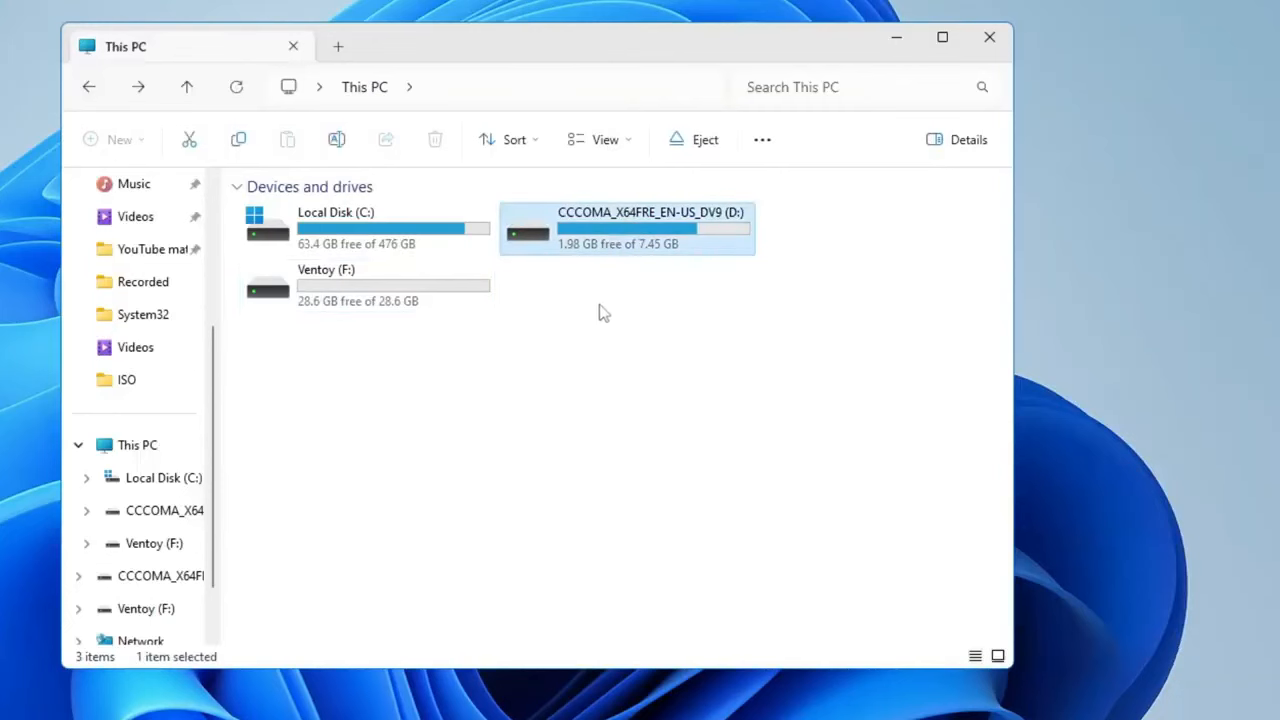
{"action": "mouse_move", "coordinate": [644, 248]}
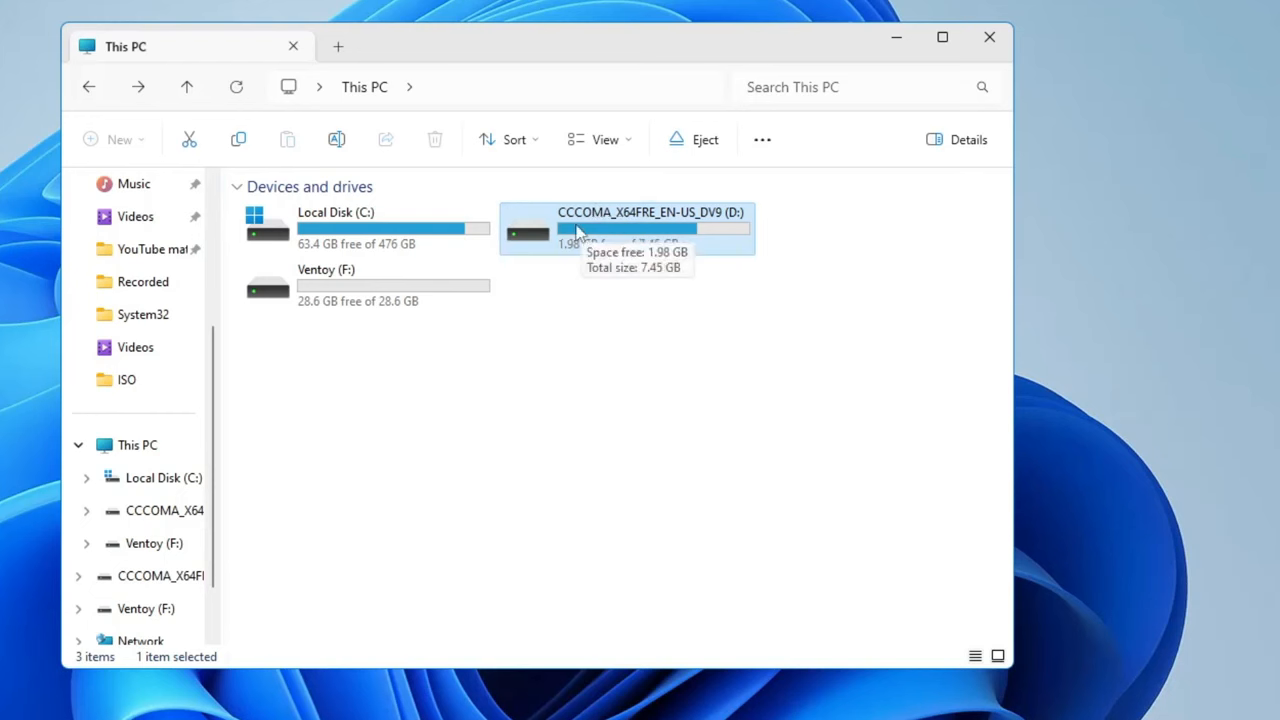
{"action": "mouse_move", "coordinate": [640, 224]}
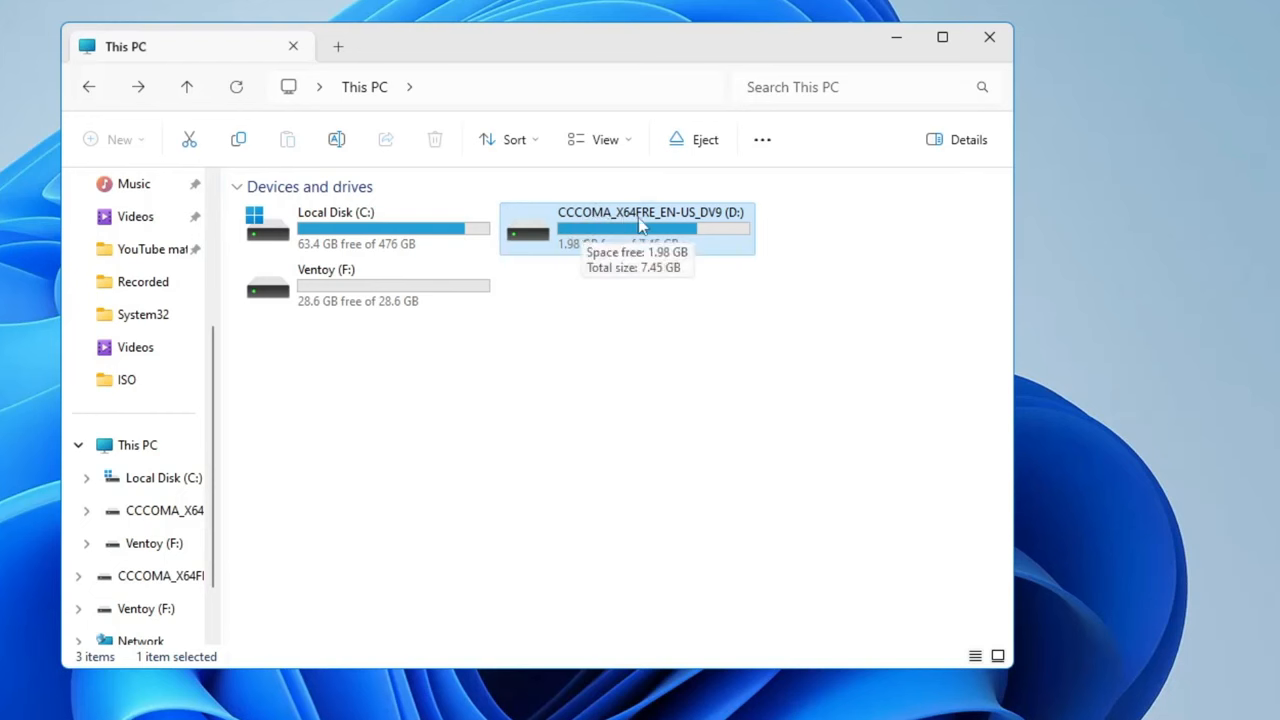
- Open the CCCOMA_X64FRE_EN-US_DV9 (D:) drive showing boot, efi, sources, support and setup.exe
{"action": "double_click", "coordinate": [650, 228]}
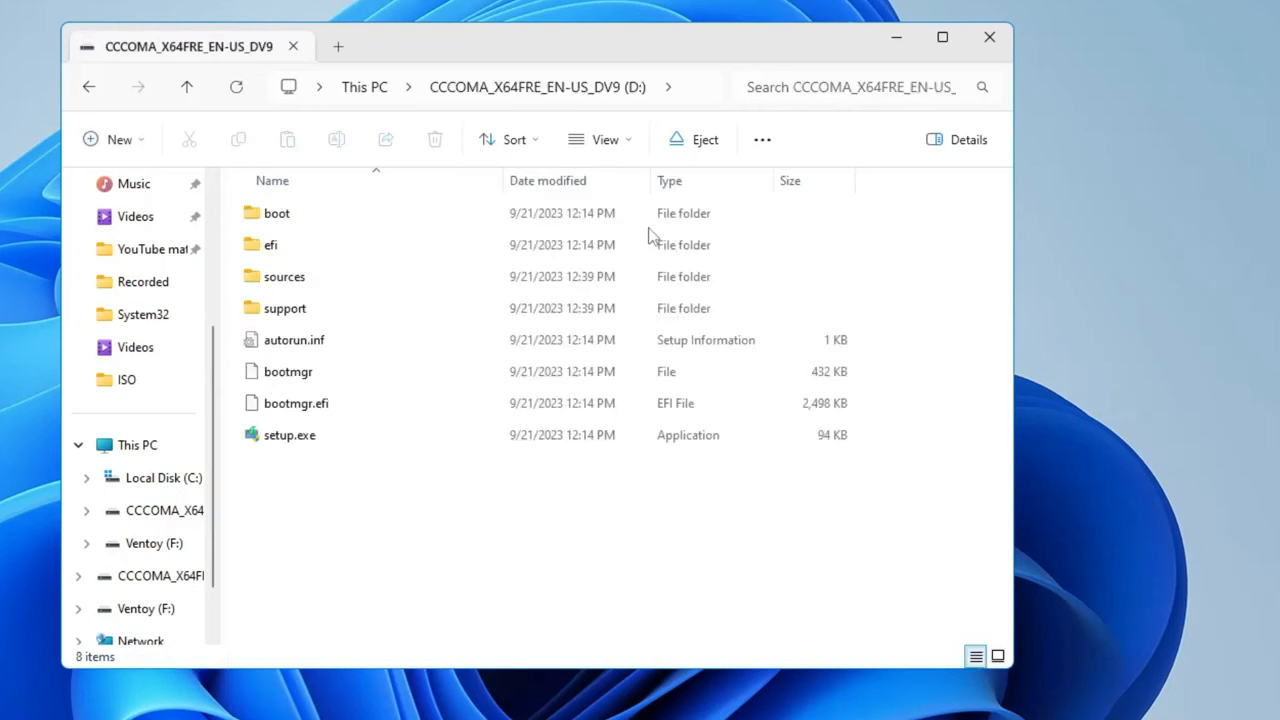